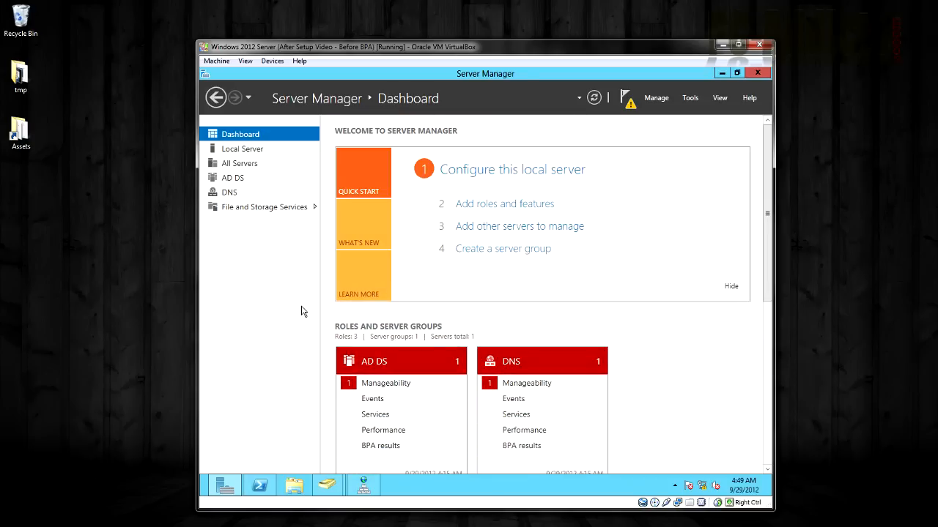
mouse_move(407, 369)
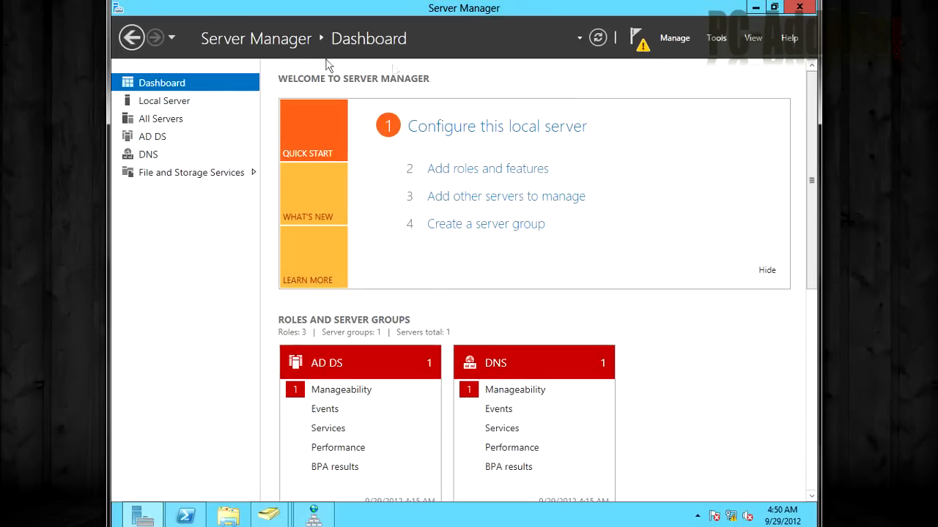
mouse_move(436, 290)
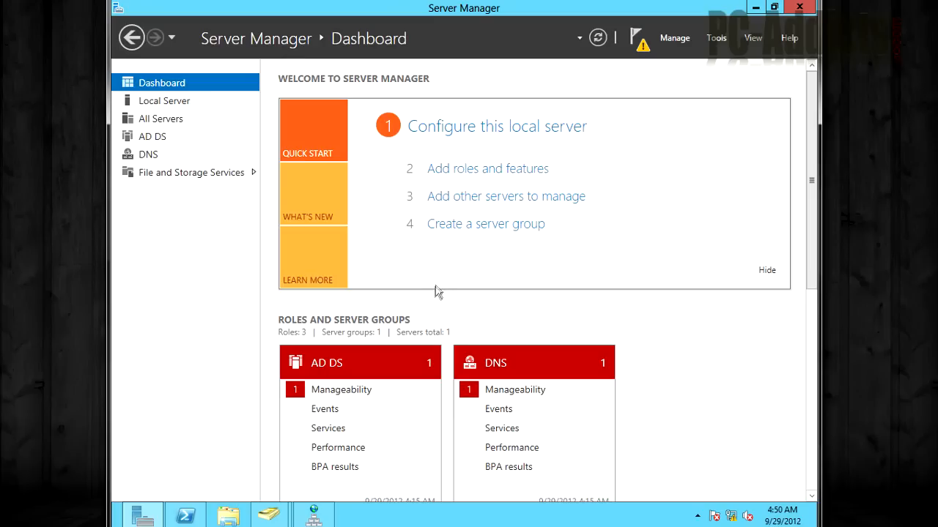
mouse_move(360, 279)
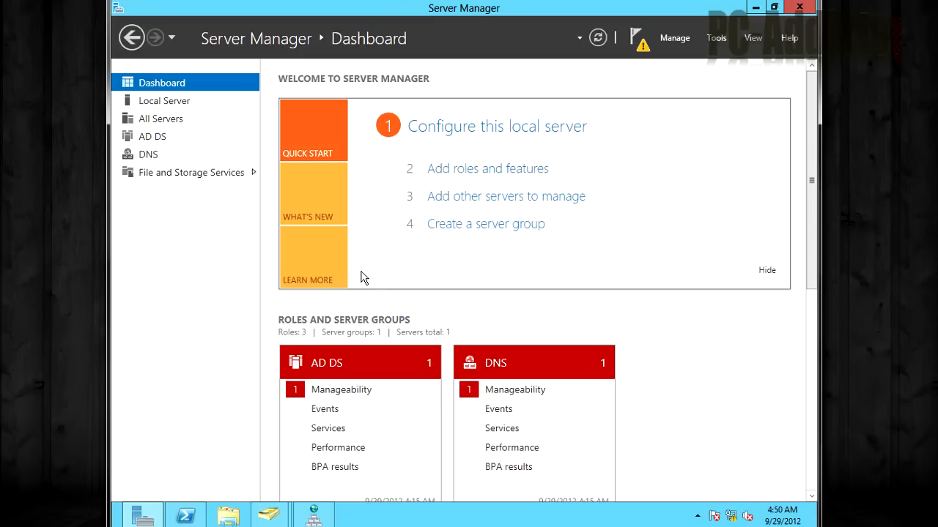
mouse_move(225, 240)
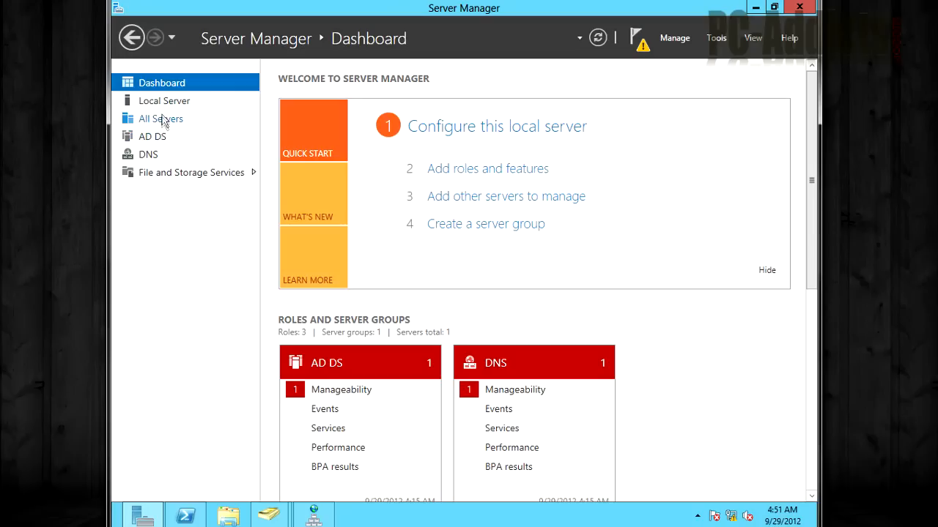
Browse the Local Server, DNS and All Servers pages, returning to the dashboard each time
left_click(164, 100)
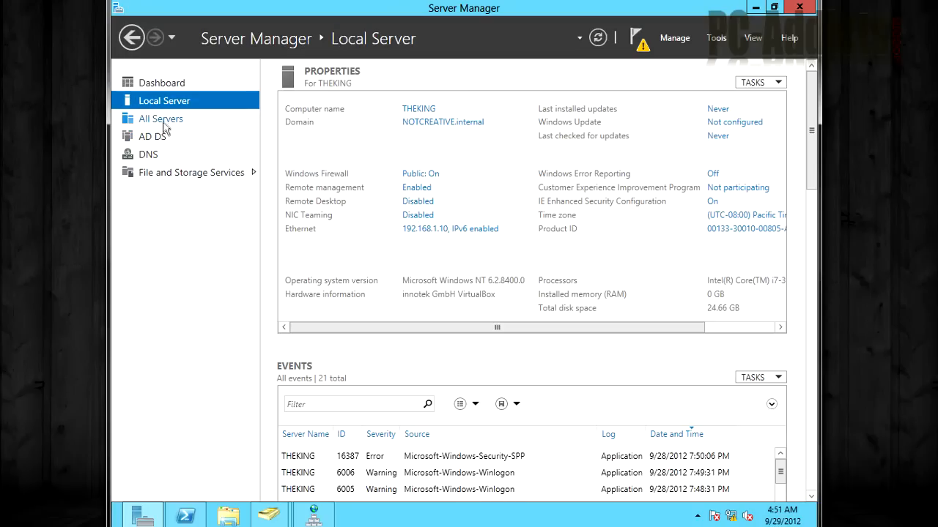
left_click(148, 154)
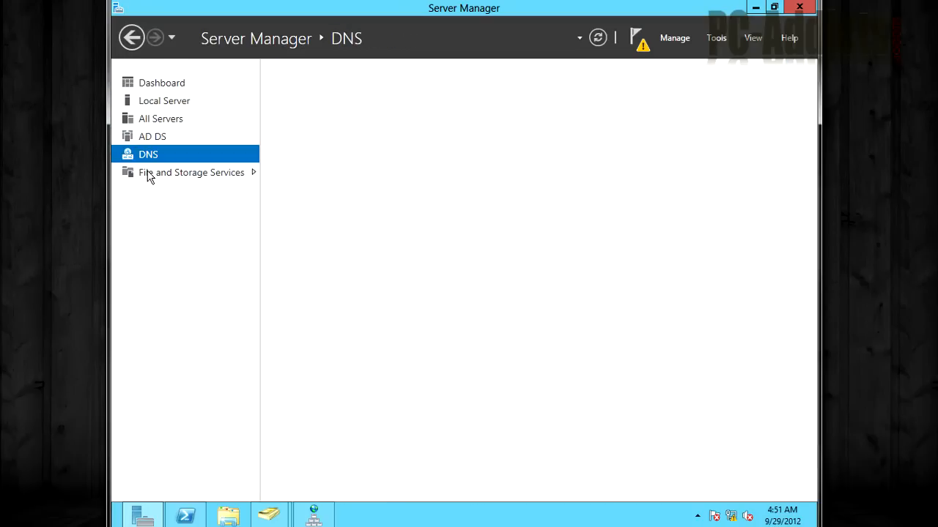
left_click(161, 82)
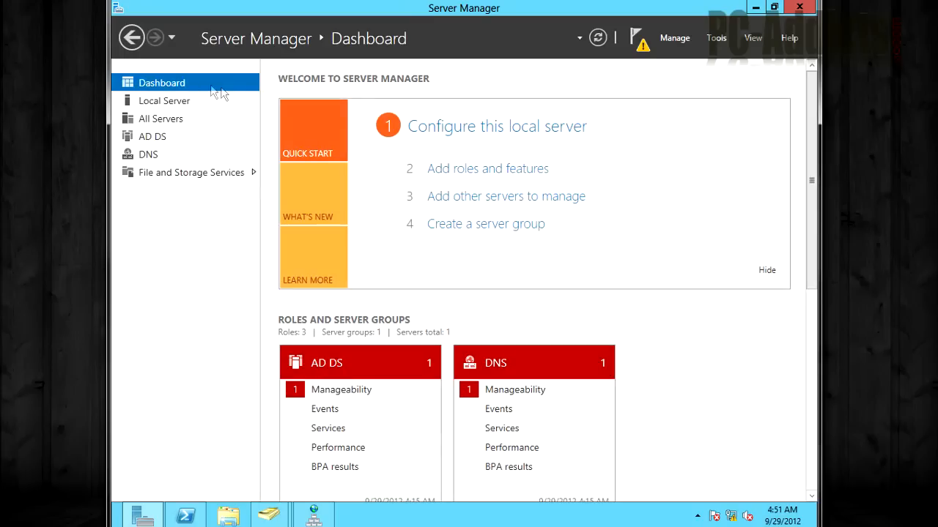
mouse_move(486, 228)
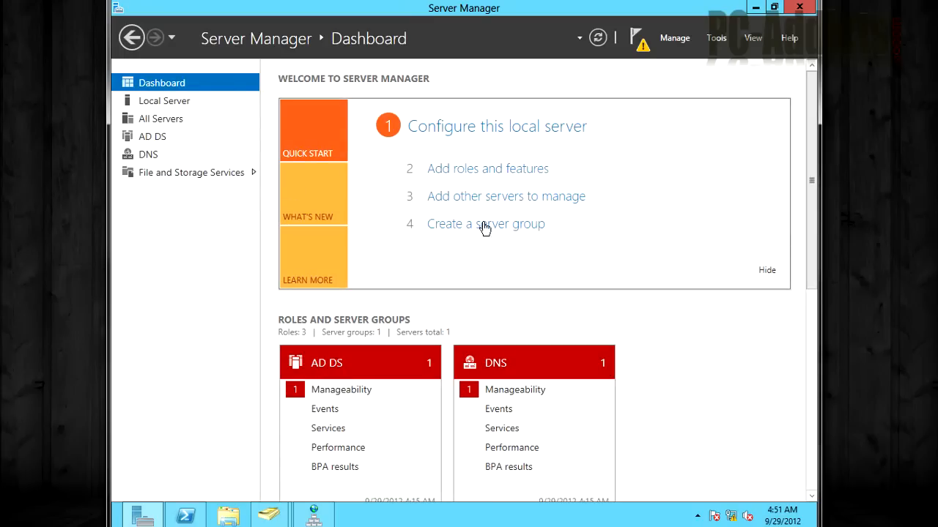
mouse_move(381, 182)
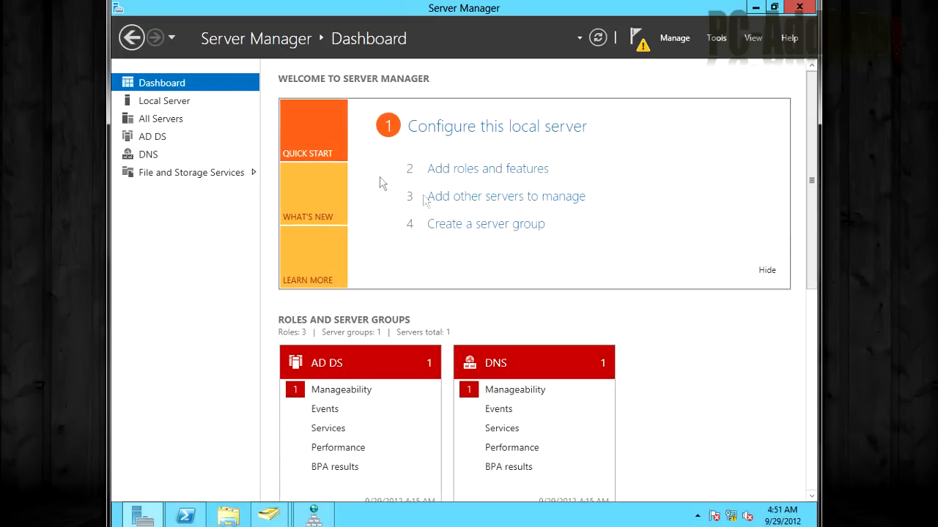
left_click(164, 99)
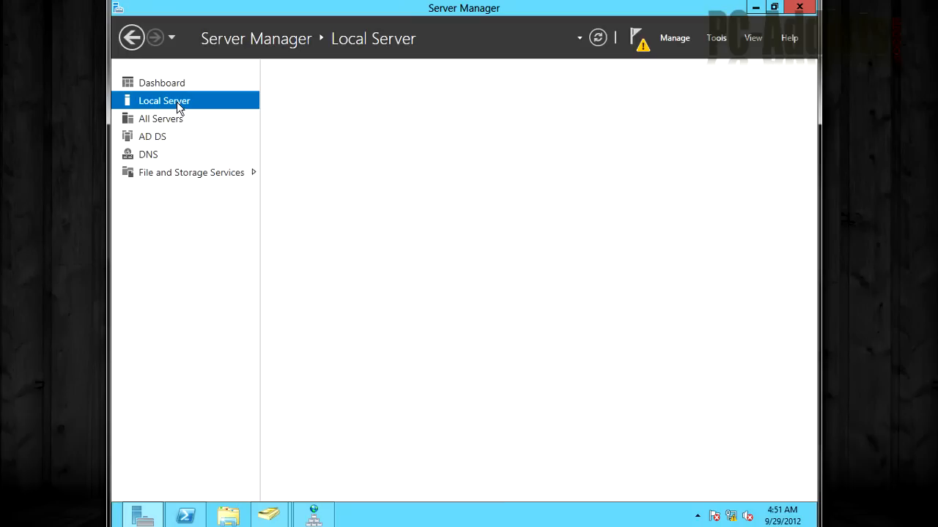
left_click(164, 99)
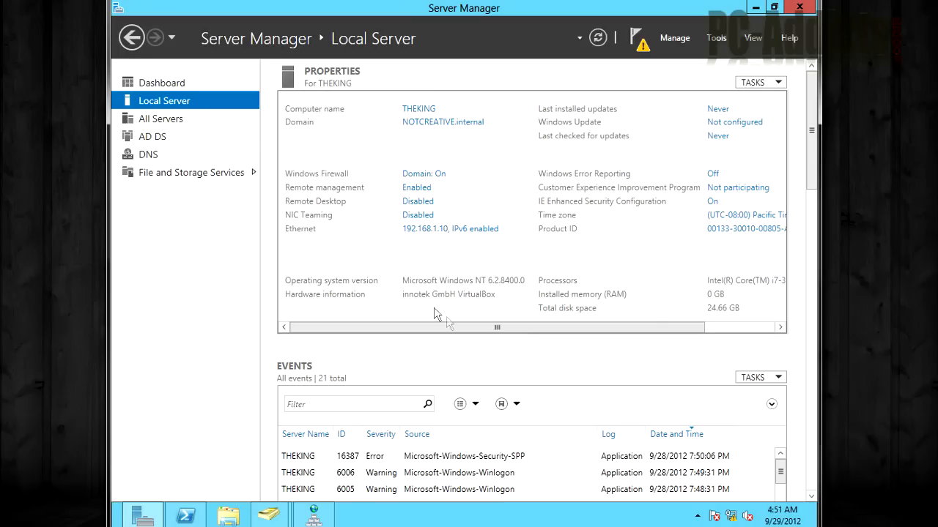
scroll("down", 3)
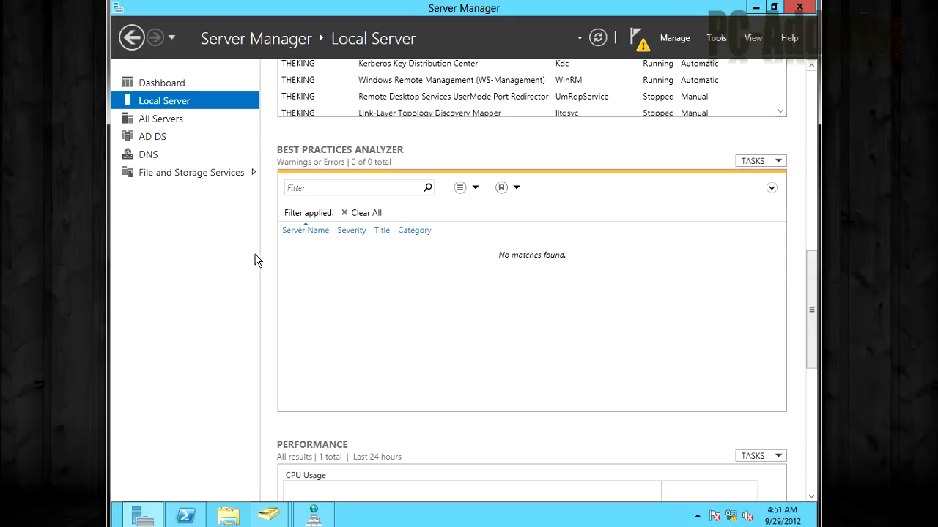
left_click(161, 117)
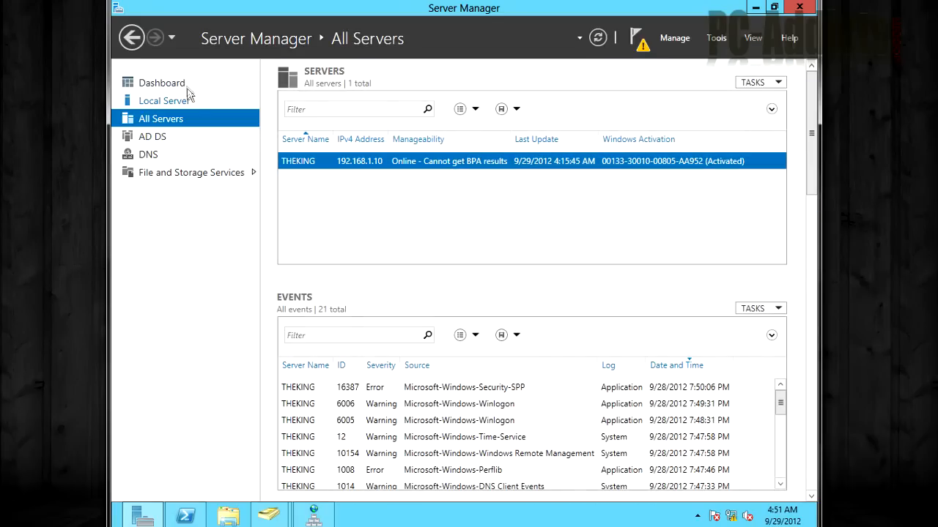
left_click(162, 82)
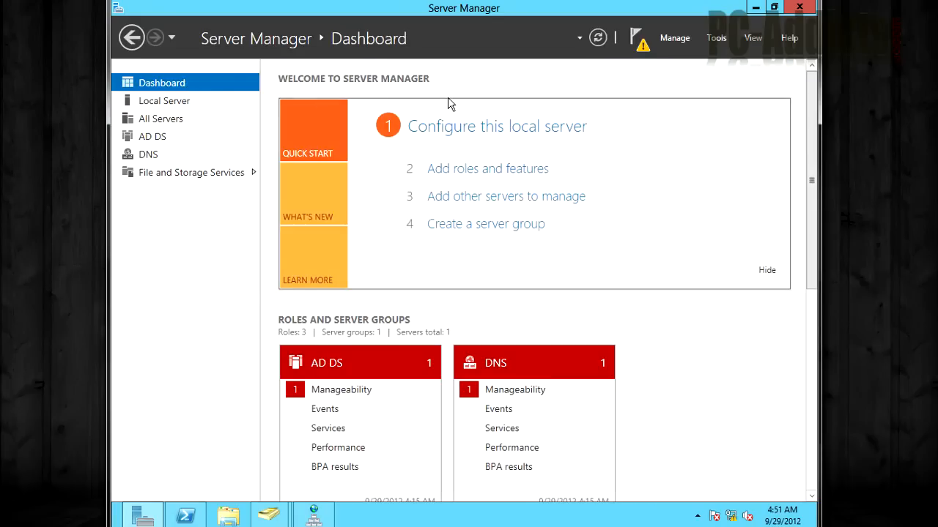
mouse_move(344, 361)
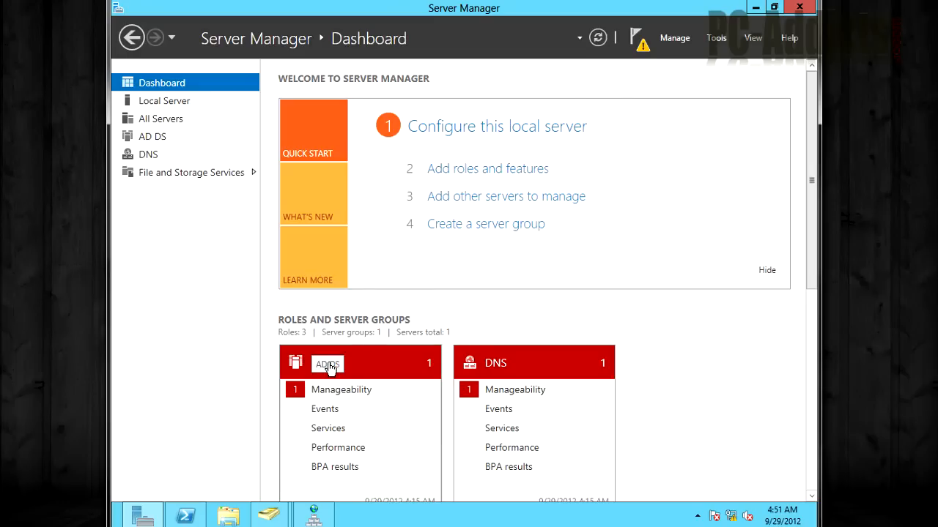
Show the AD DS role page's Best Practices Analyzer section, still empty of results
left_click(152, 137)
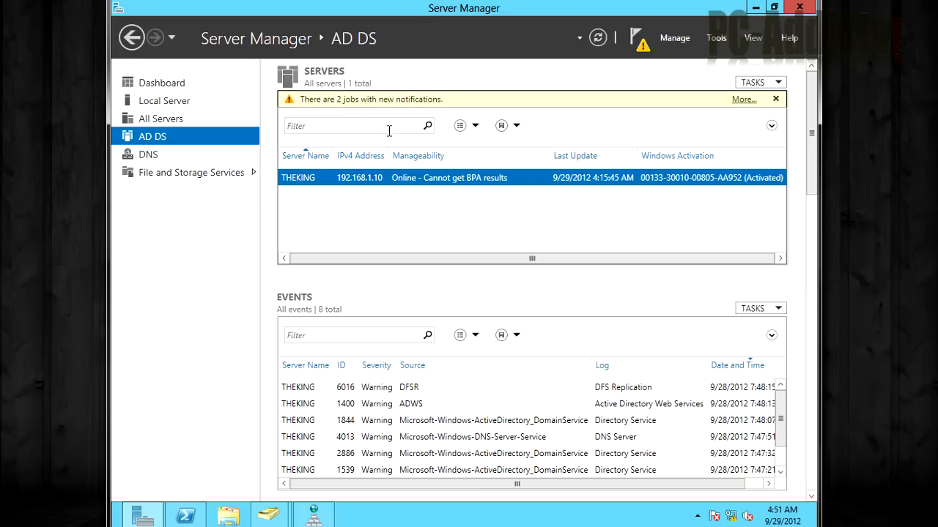
mouse_move(428, 184)
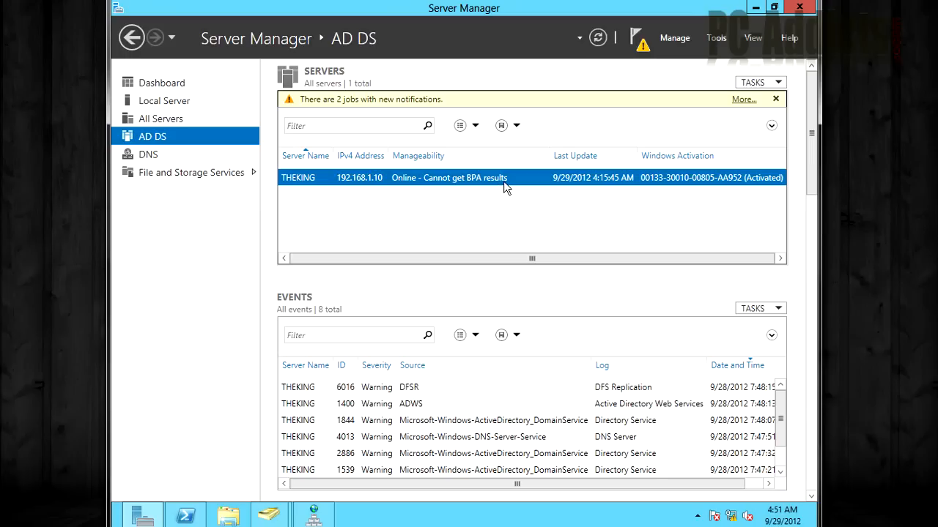
mouse_move(380, 185)
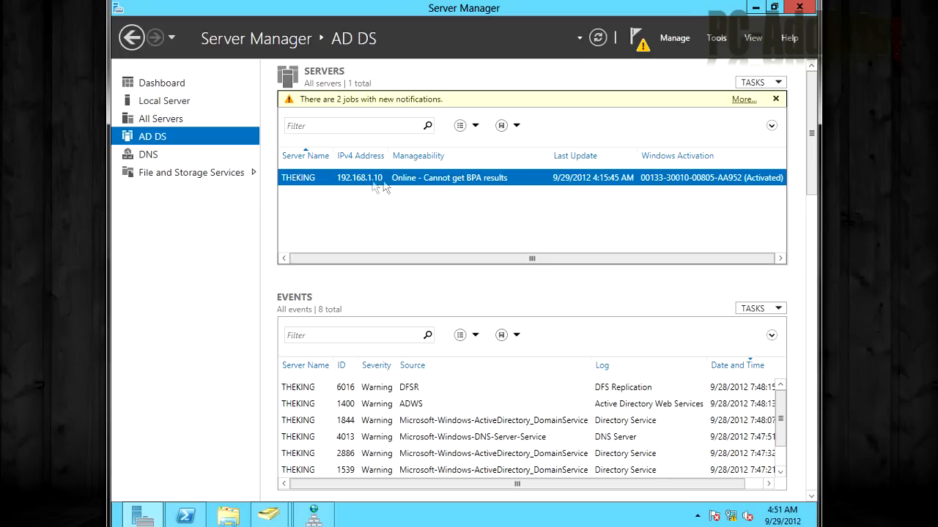
mouse_move(403, 183)
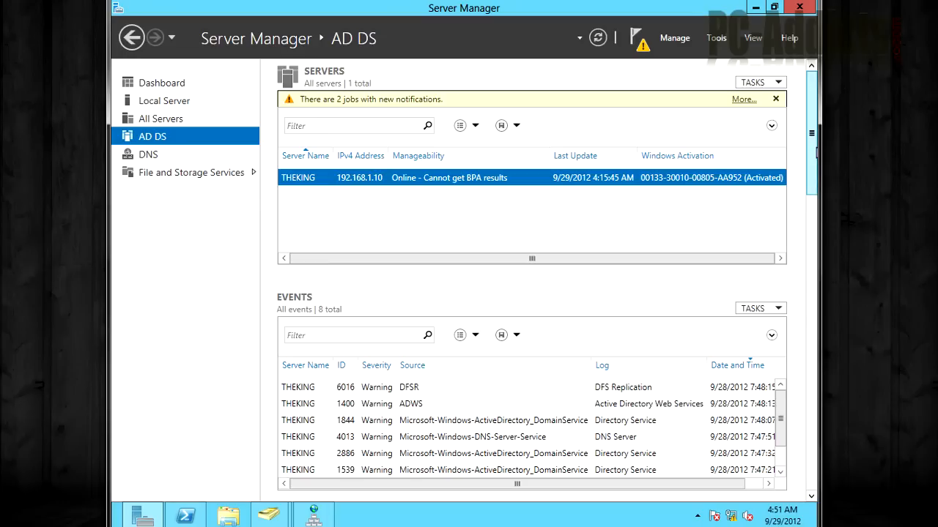
scroll("down", 3)
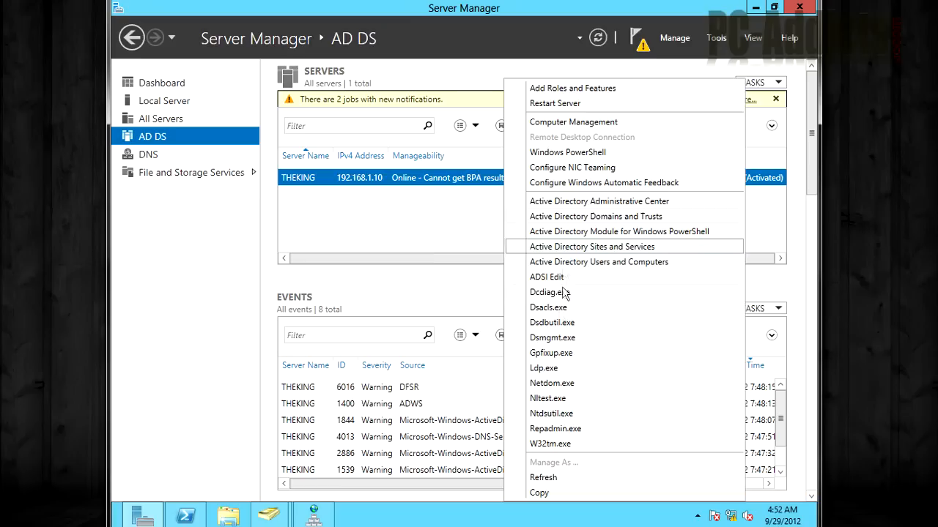
mouse_move(449, 246)
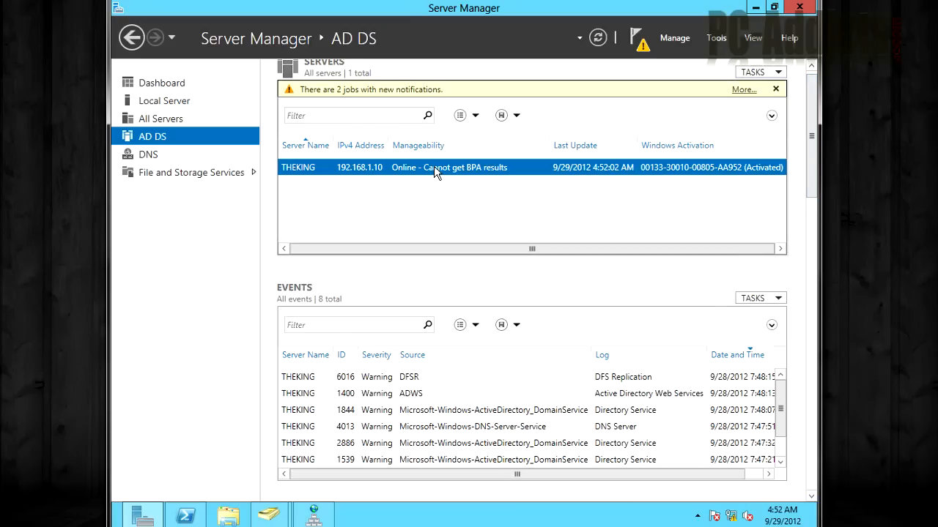
mouse_move(574, 193)
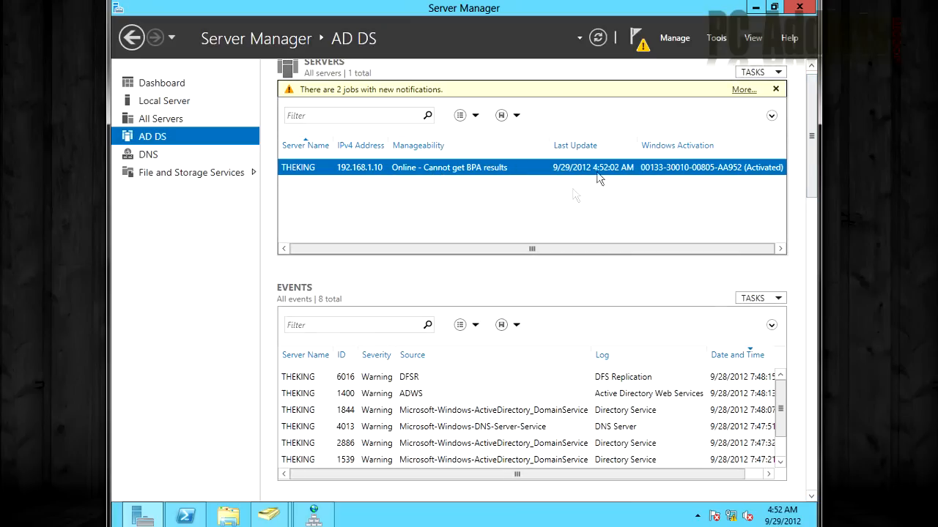
mouse_move(472, 169)
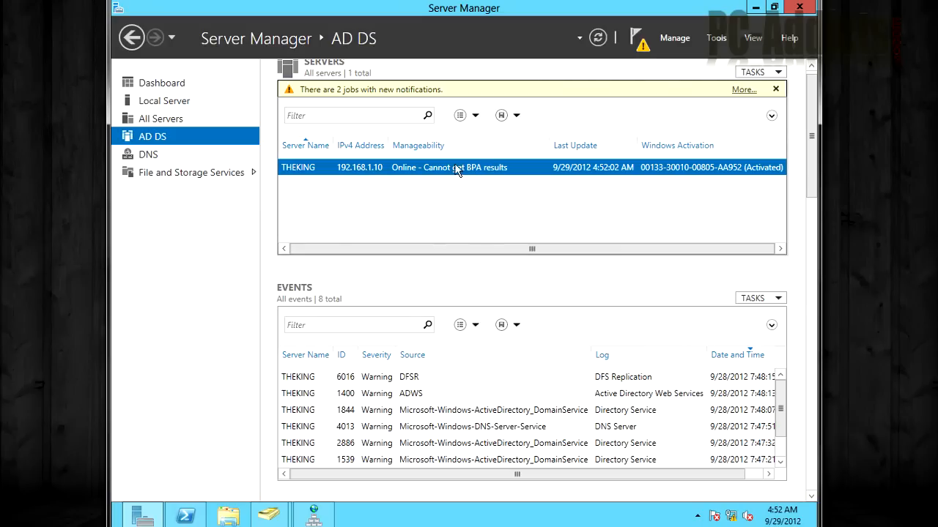
scroll("down", 3)
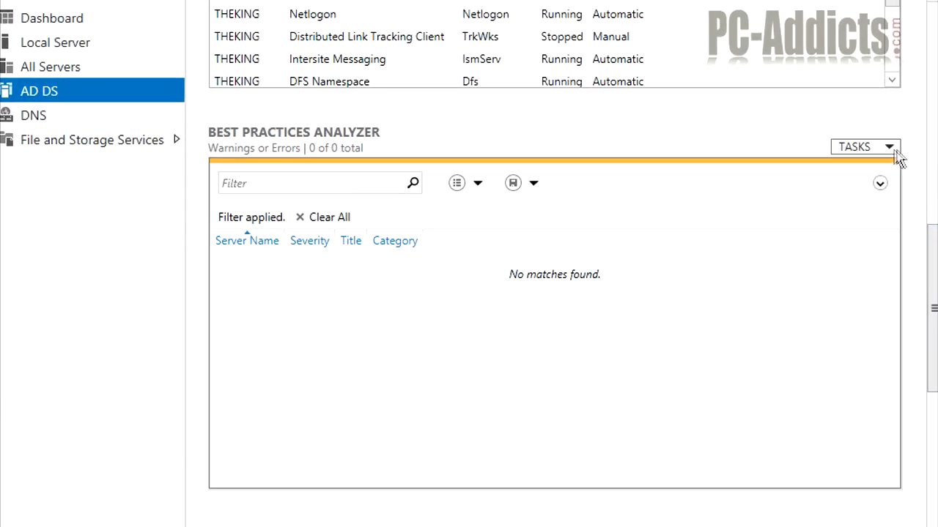
Run a BPA scan on the AD DS server, listing three warnings and the PDC emulator error
left_click(865, 146)
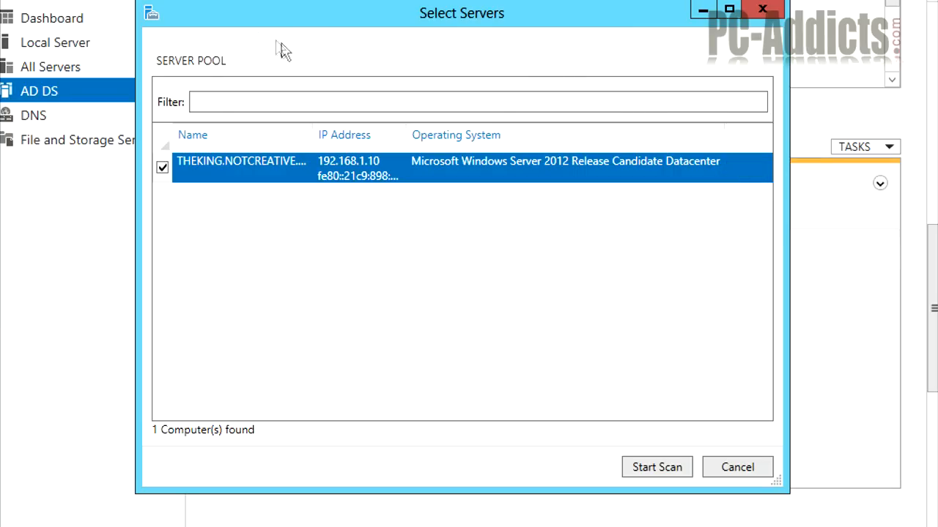
mouse_move(242, 249)
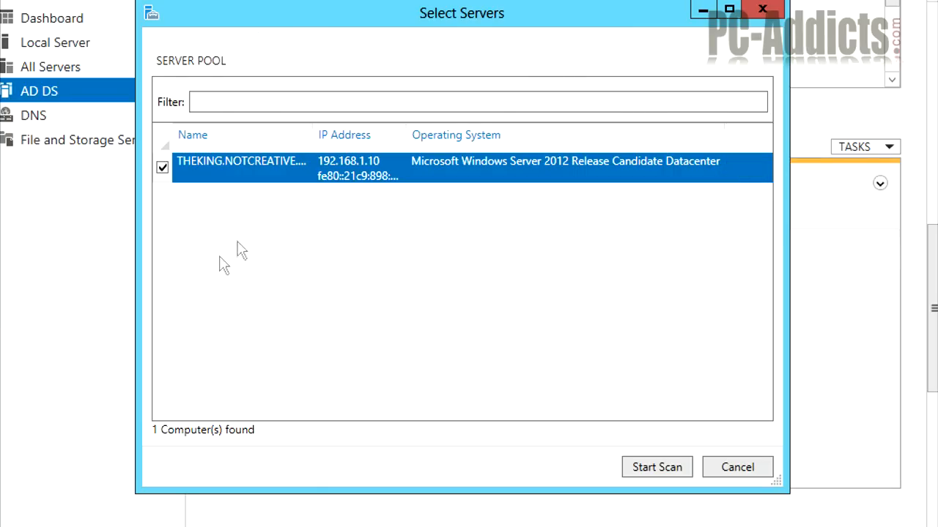
mouse_move(425, 182)
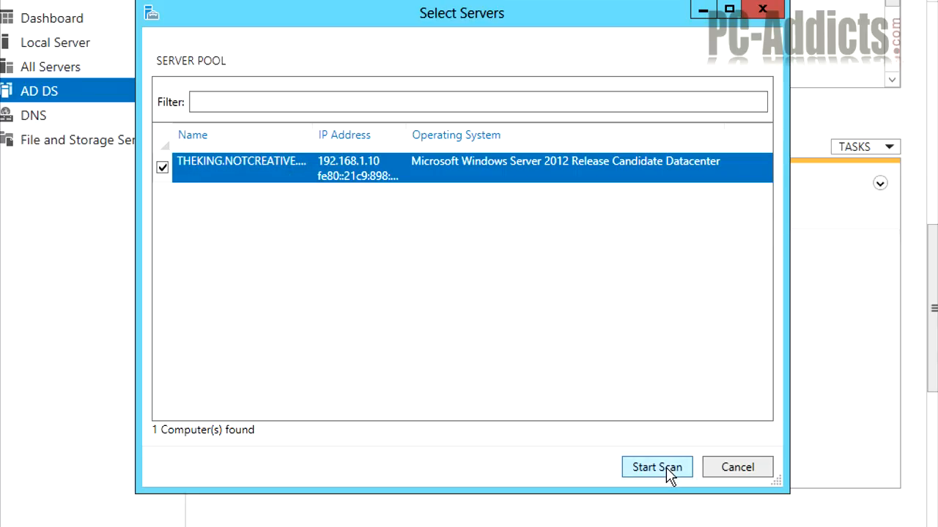
left_click(657, 468)
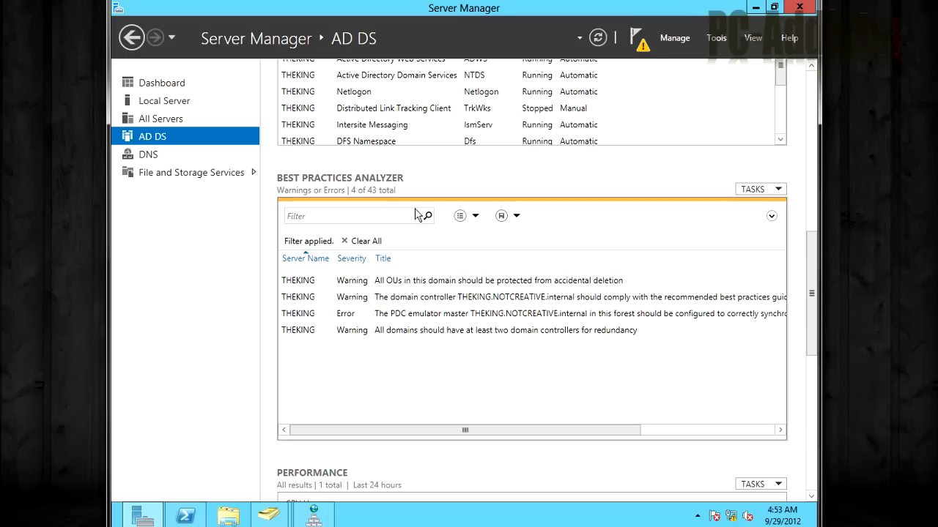
mouse_move(215, 149)
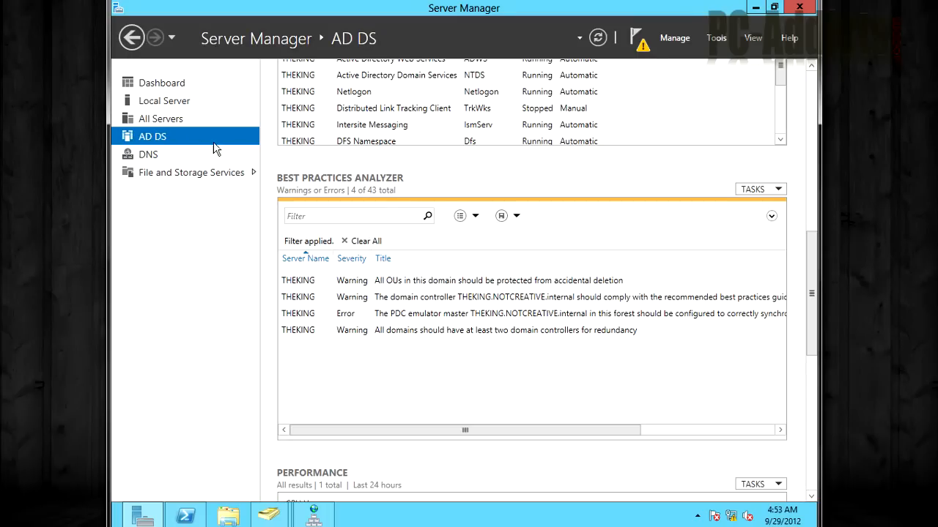
mouse_move(369, 294)
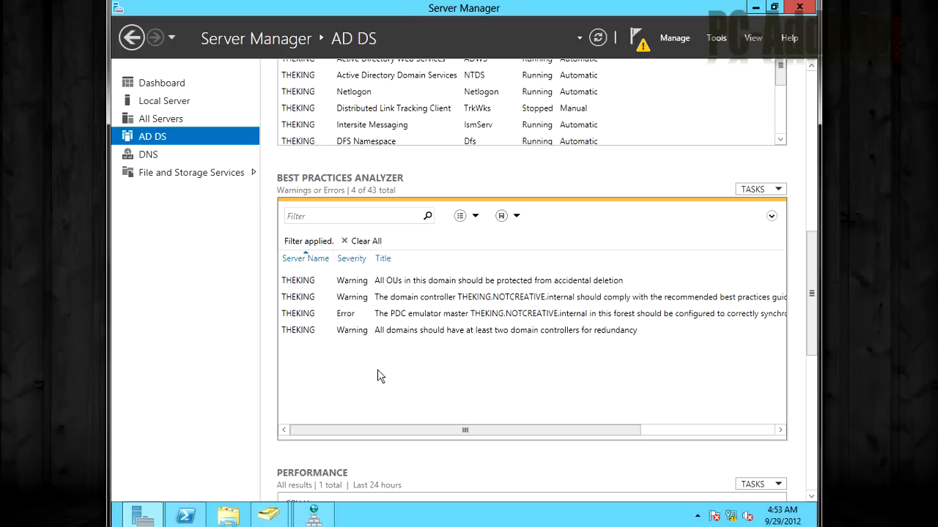
mouse_move(359, 340)
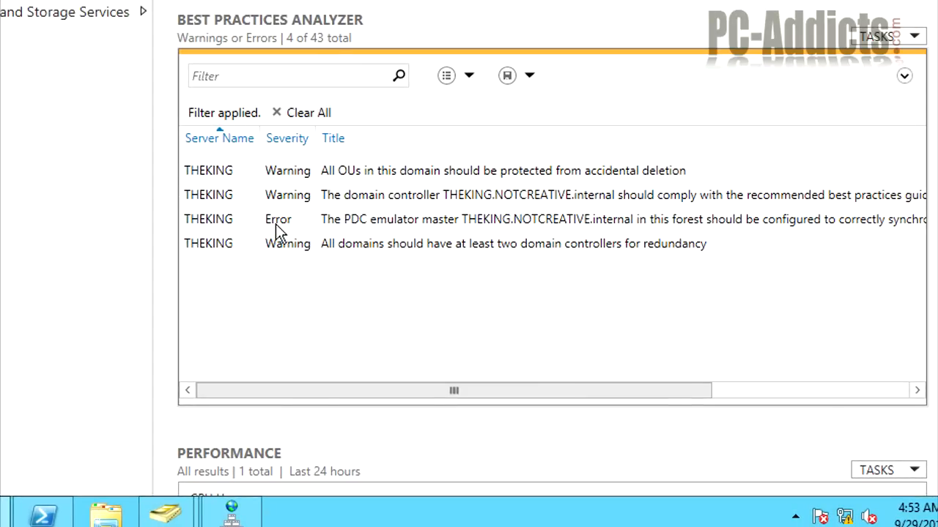
mouse_move(315, 281)
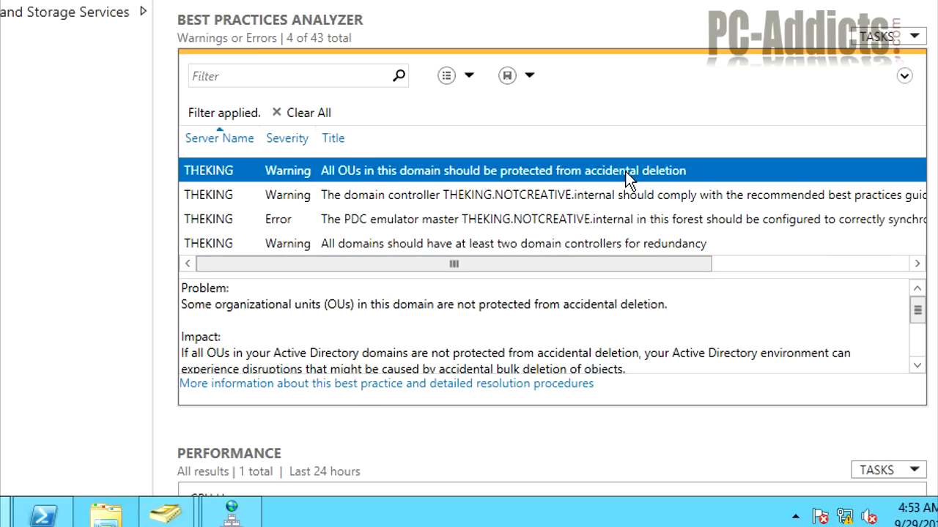
Review each AD DS BPA warning, ending on the PDC time synchronization error's Resolution text
left_click_drag(181, 287, 630, 369)
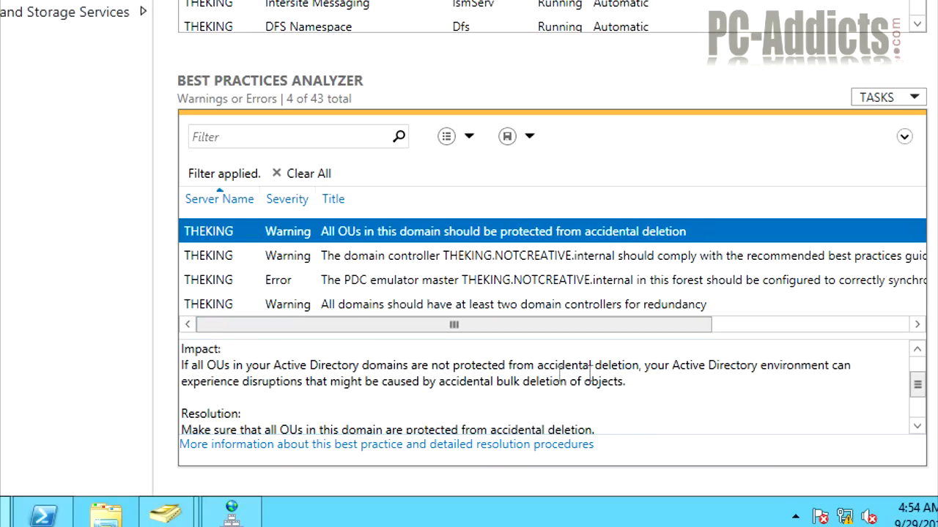
mouse_move(437, 393)
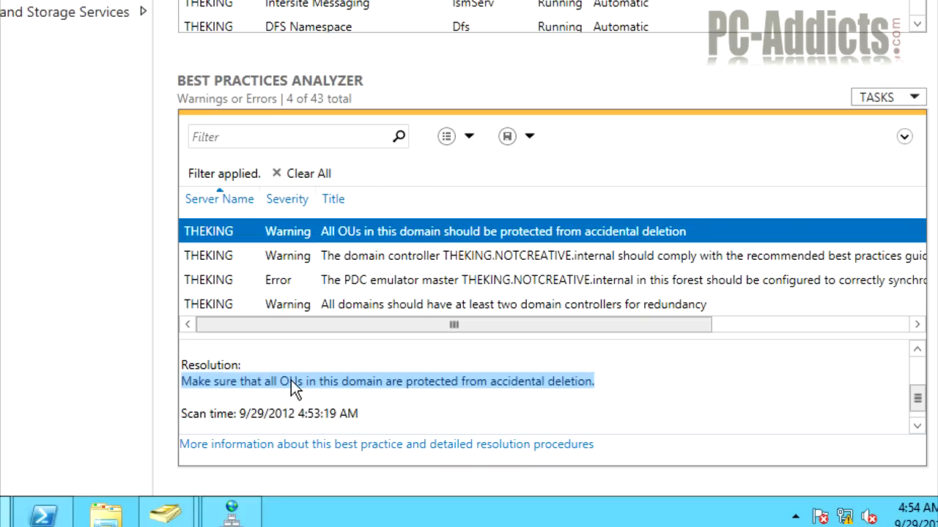
mouse_move(627, 381)
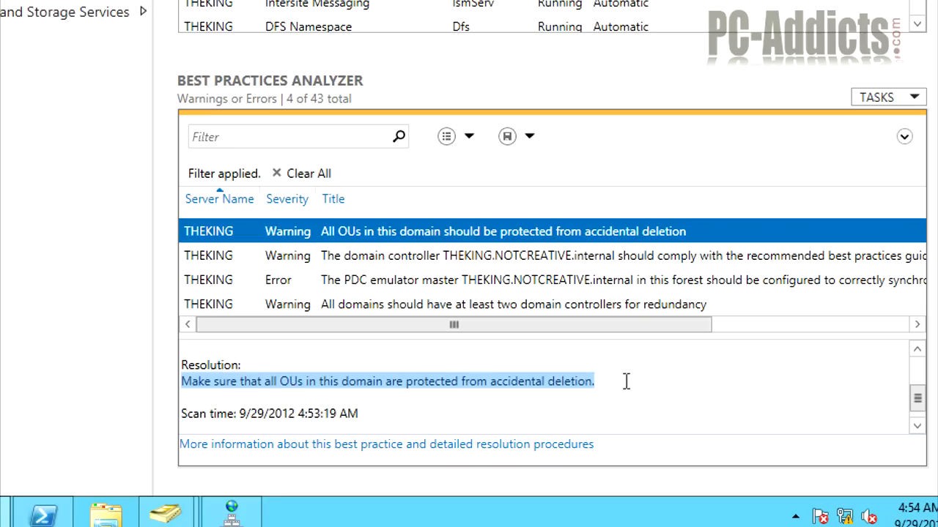
mouse_move(627, 379)
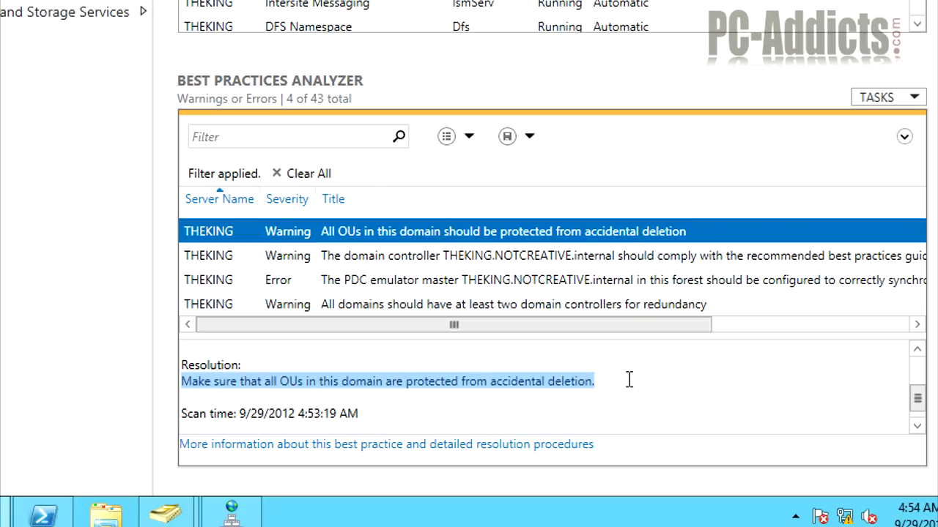
mouse_move(388, 237)
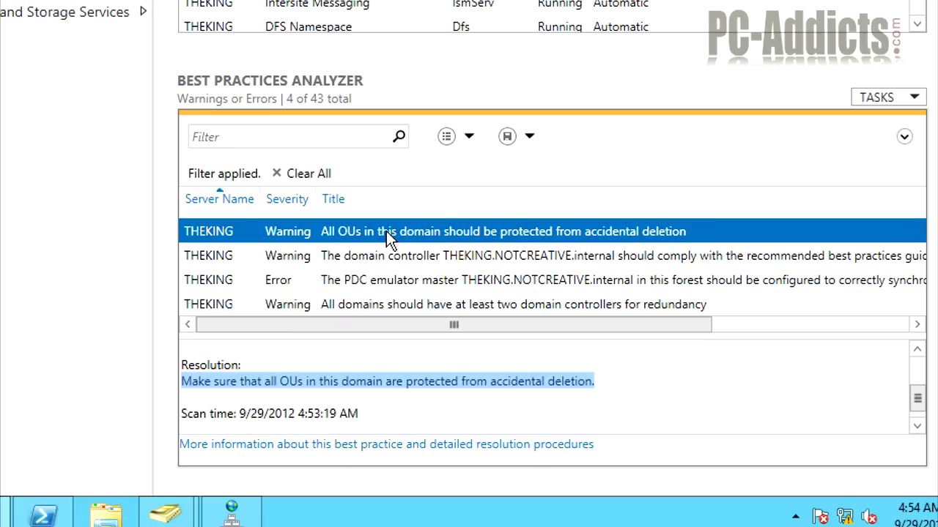
mouse_move(395, 233)
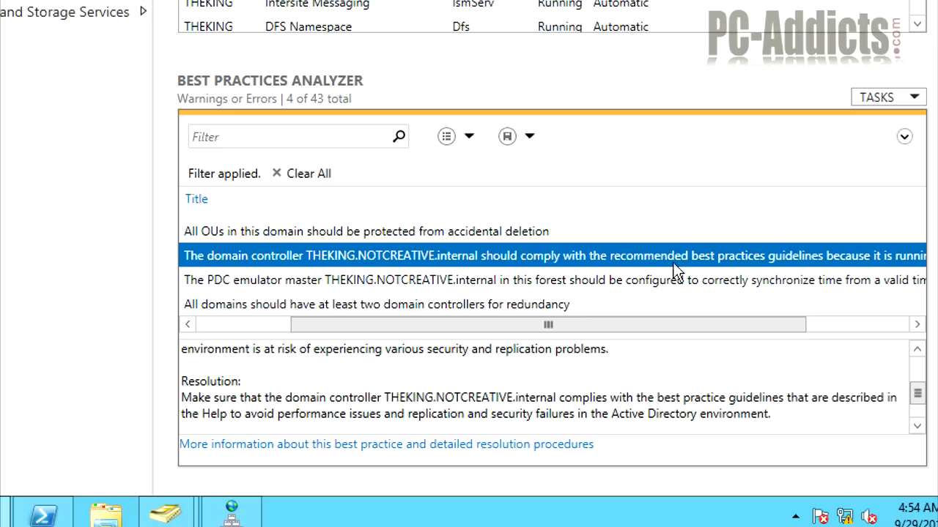
left_click(378, 303)
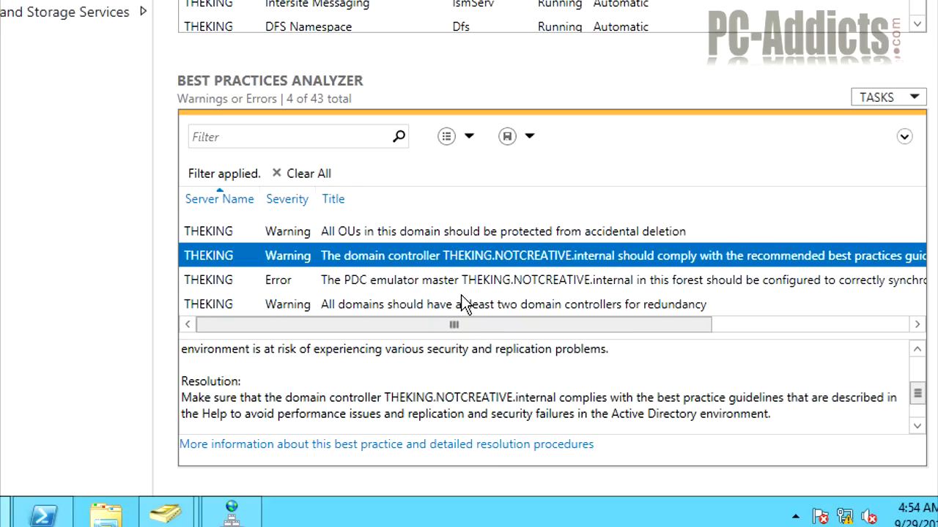
mouse_move(452, 296)
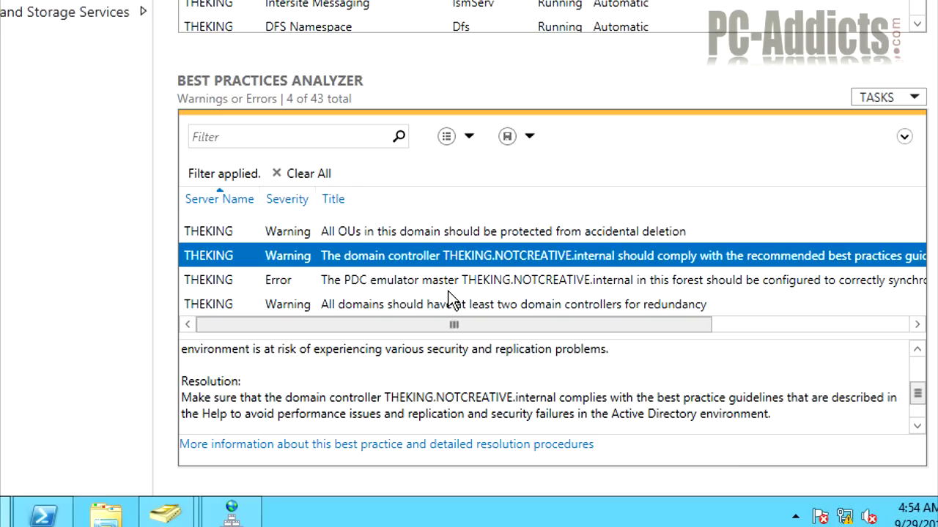
mouse_move(450, 284)
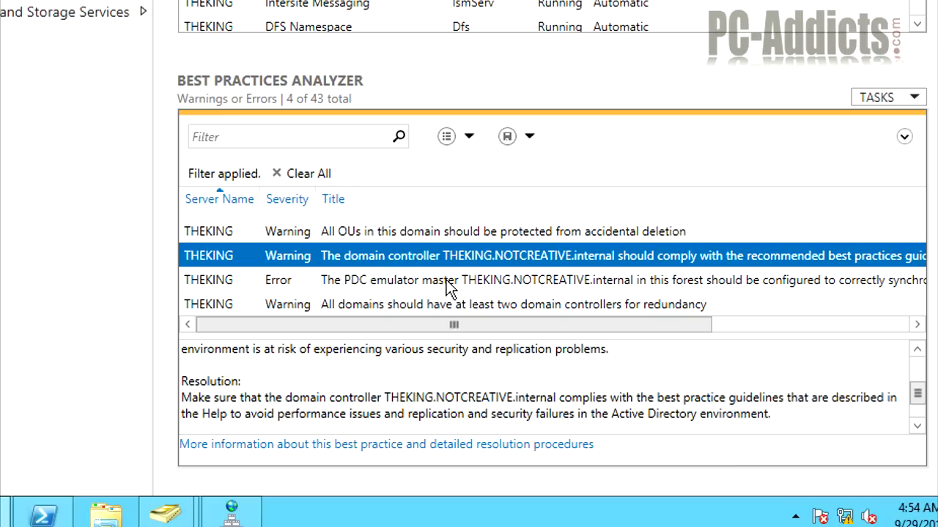
left_click(446, 279)
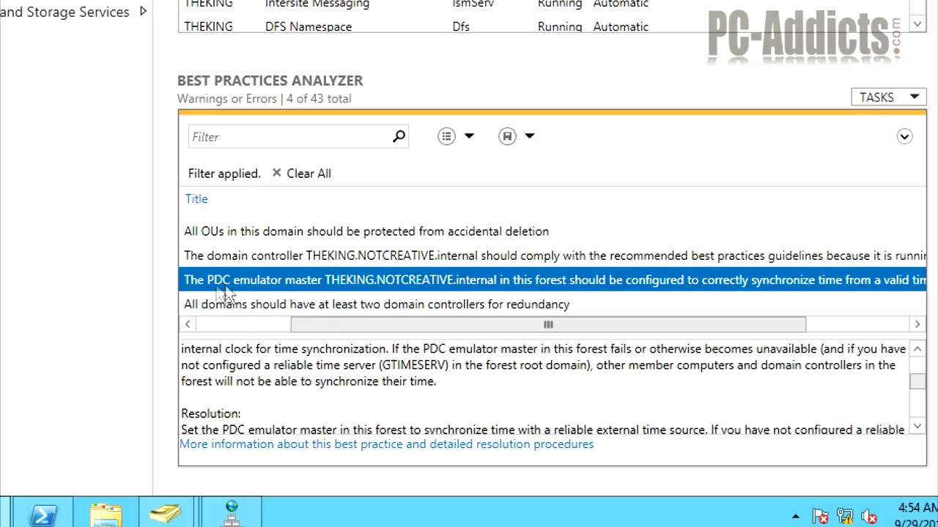
mouse_move(349, 296)
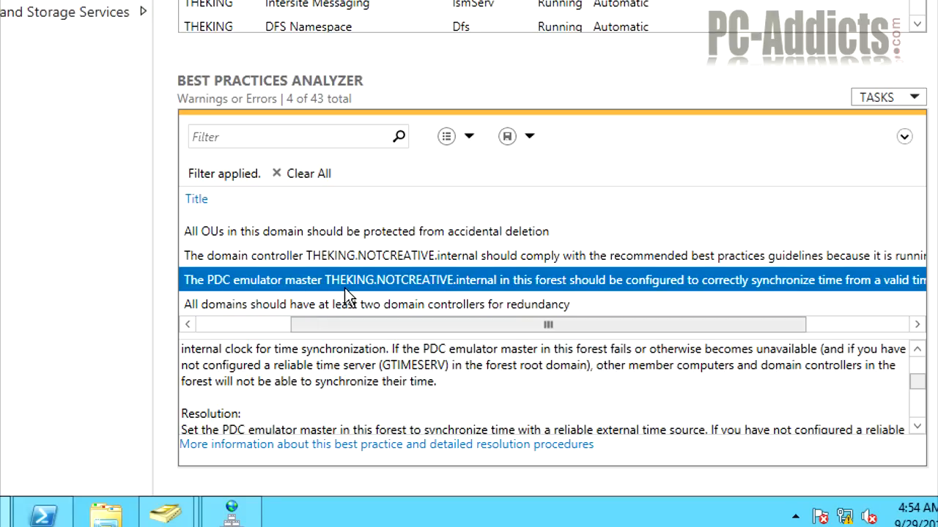
mouse_move(643, 293)
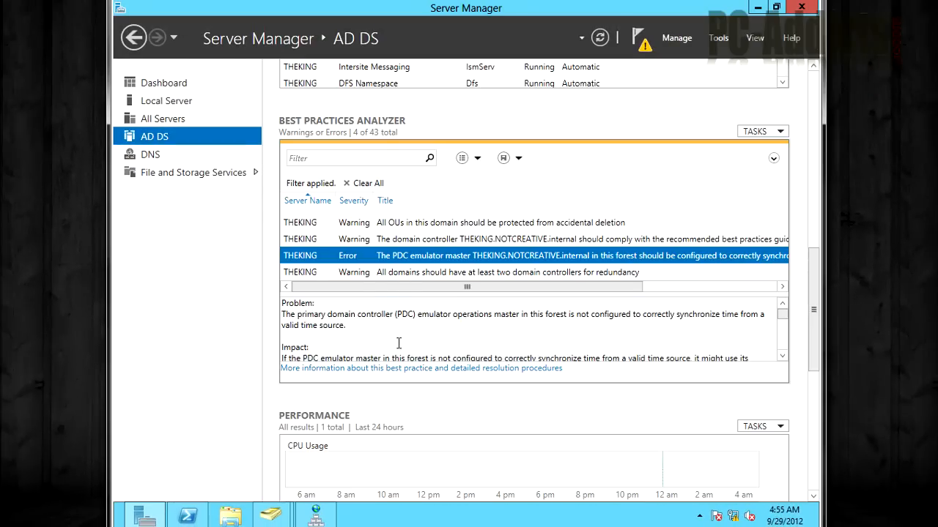
scroll("down", 3)
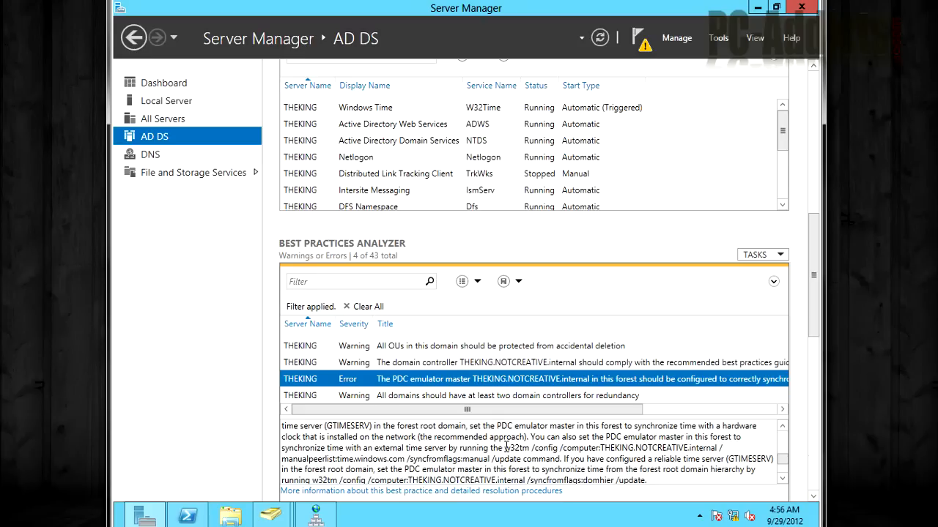
Enter the w32tm /config command pointing THEKING.NOTCREATIVE.internal at time.windows.com in PowerShell
left_click_drag(505, 448, 520, 459)
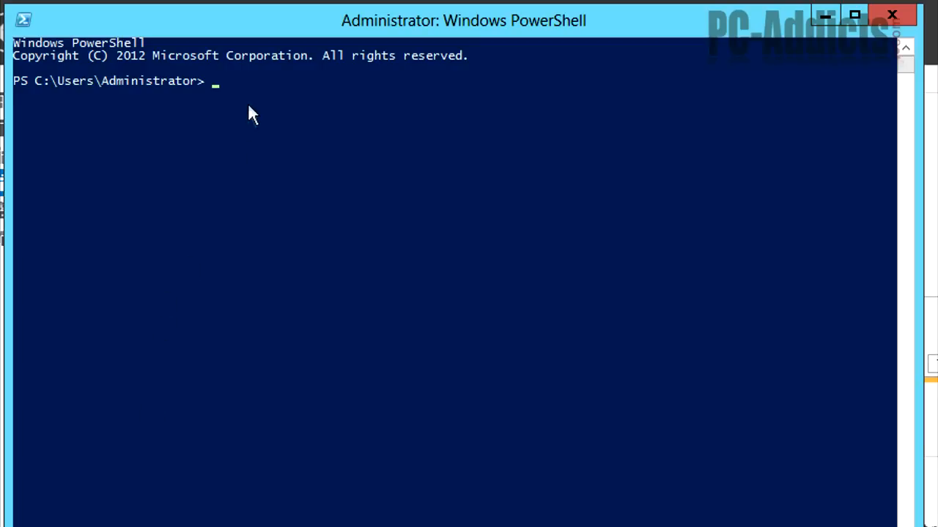
type("w32tm /config /computer:THEKING.NOTCREATIVE.internal /manualpeerlist:time.windows.com /syncfromflags:manual /update")
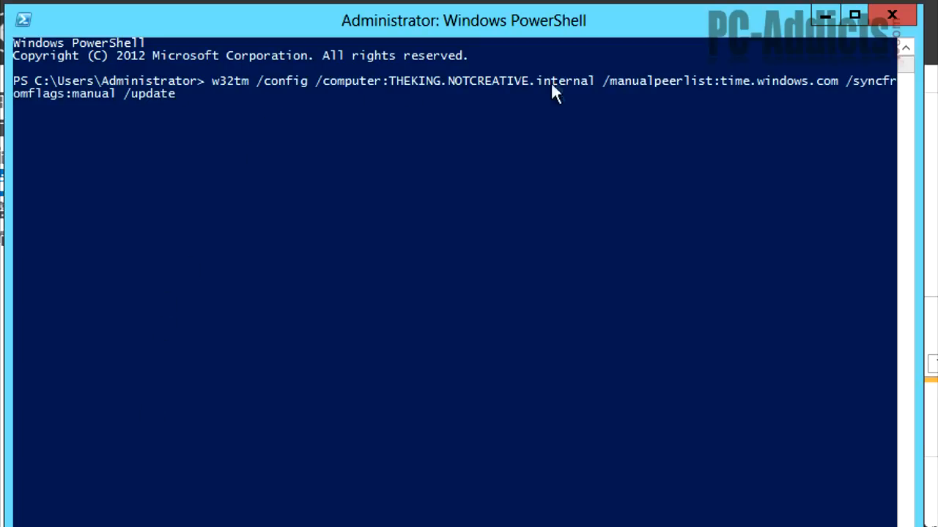
mouse_move(419, 88)
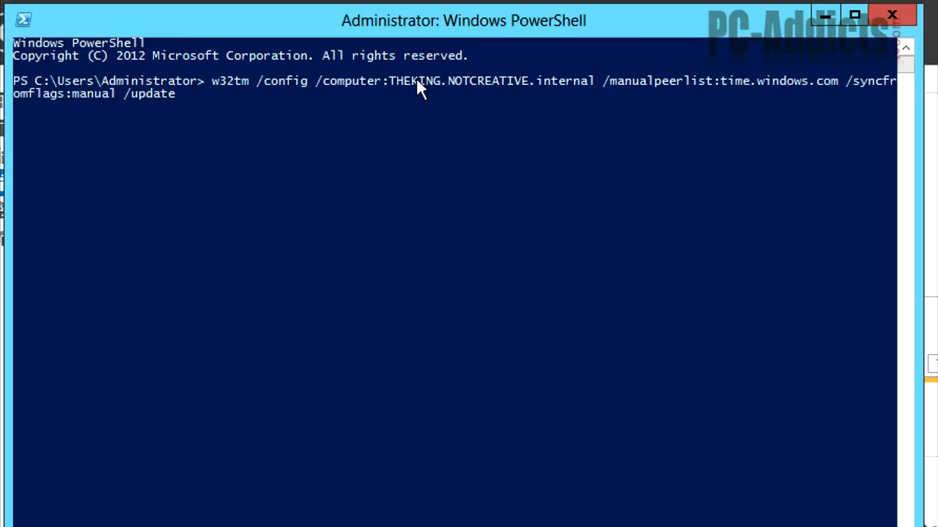
mouse_move(718, 100)
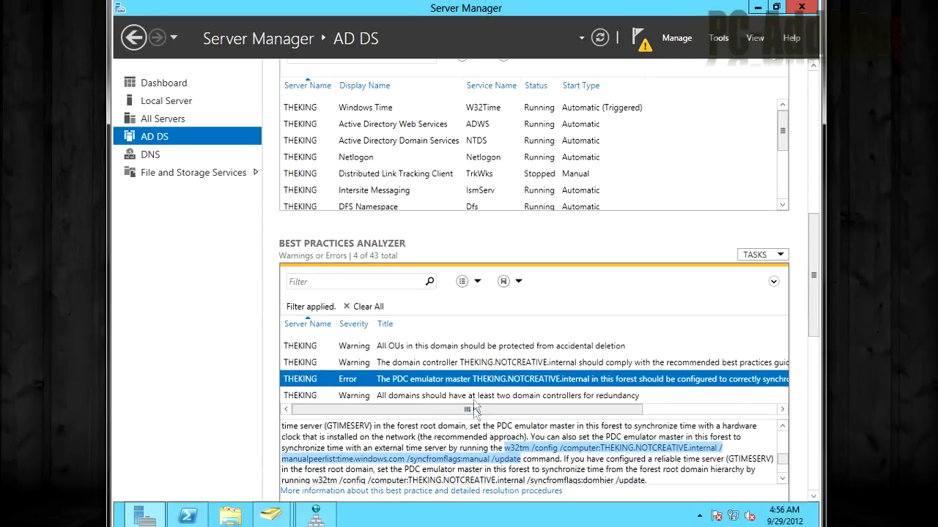
mouse_move(668, 327)
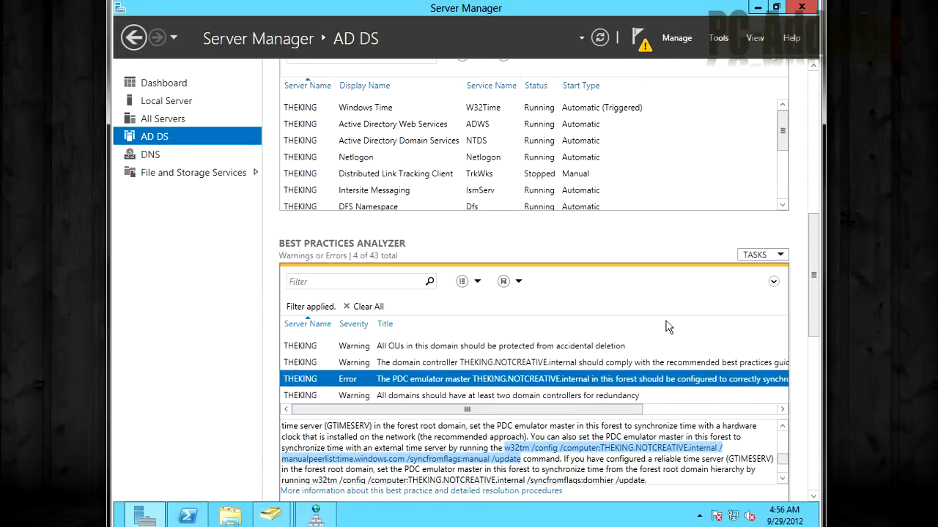
Rerun the BPA scan on the AD DS server so only three warnings remain, the PDC error gone
left_click(759, 255)
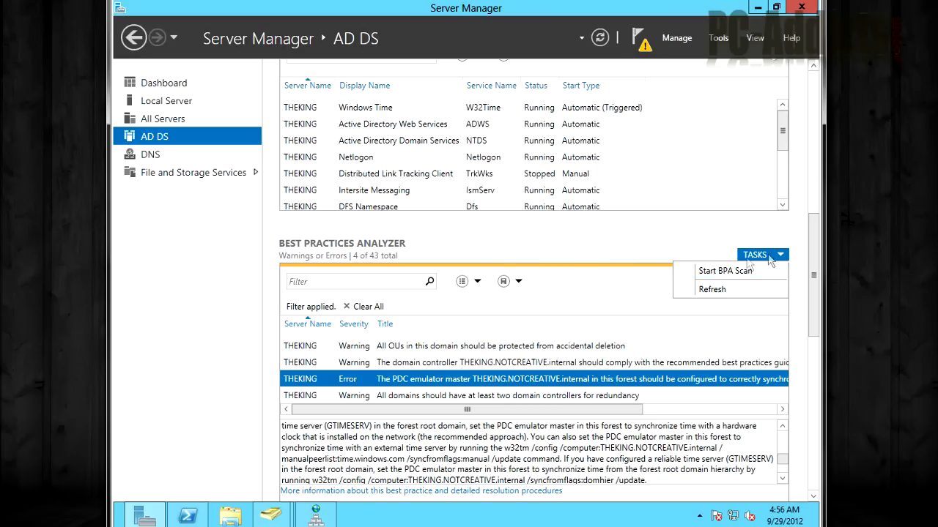
left_click(759, 254)
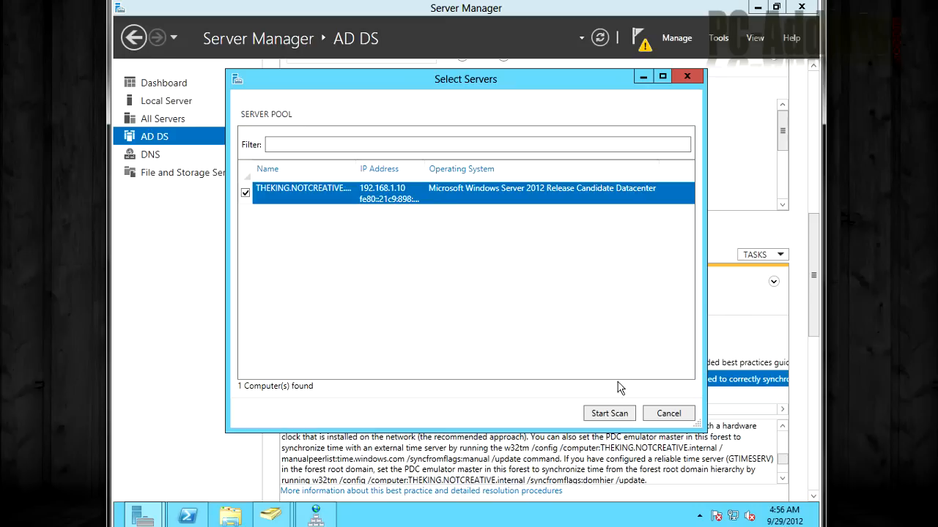
left_click(610, 413)
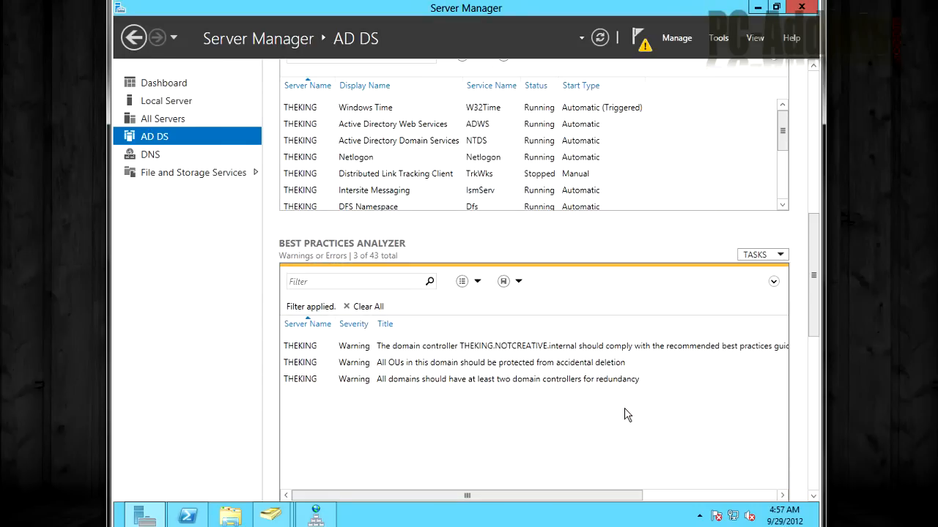
mouse_move(425, 350)
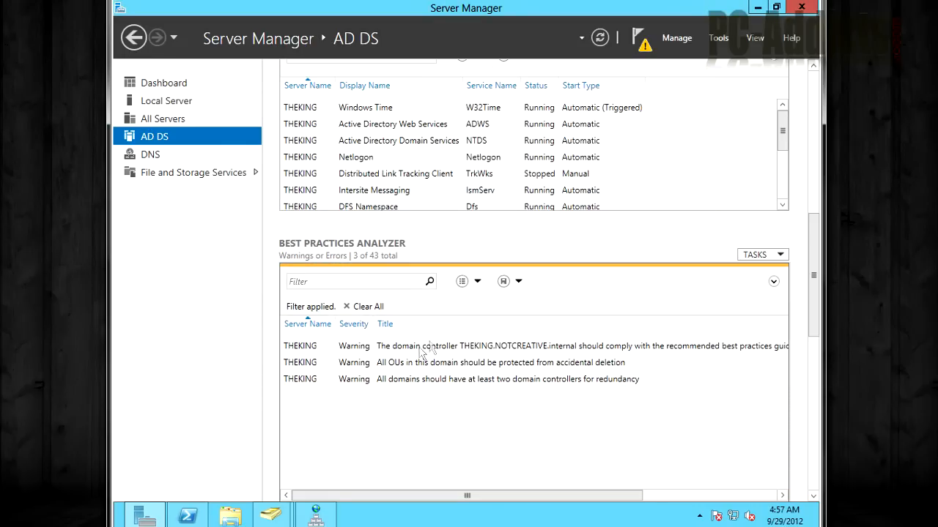
mouse_move(407, 387)
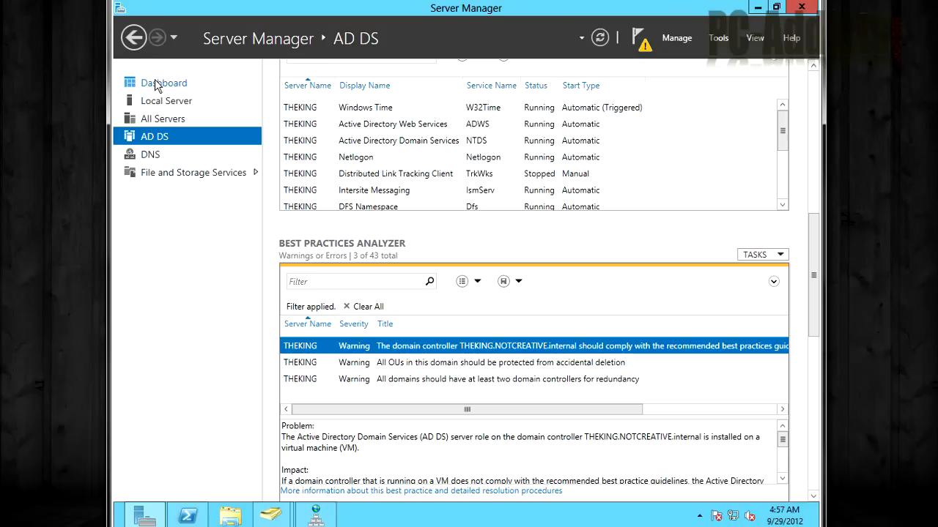
Refresh the dashboard and review the role tiles, each still showing one flagged issue
left_click(165, 82)
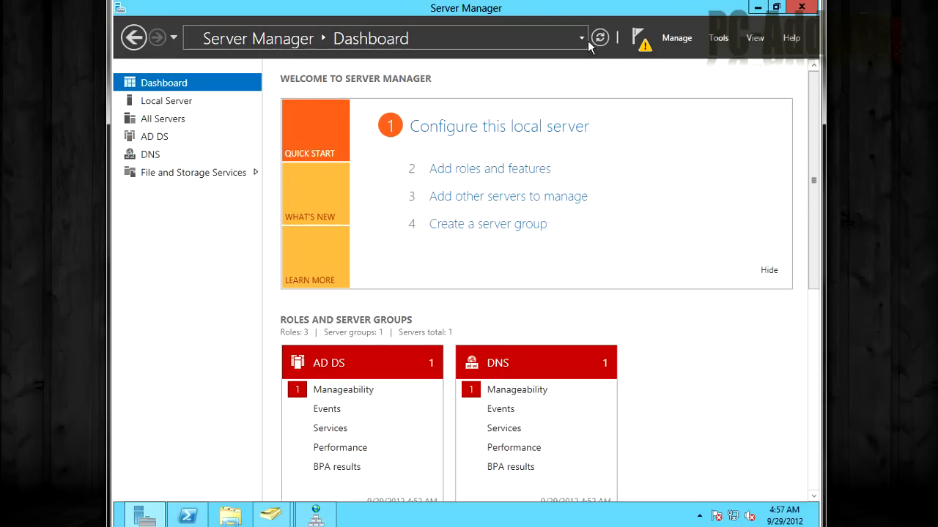
left_click(599, 38)
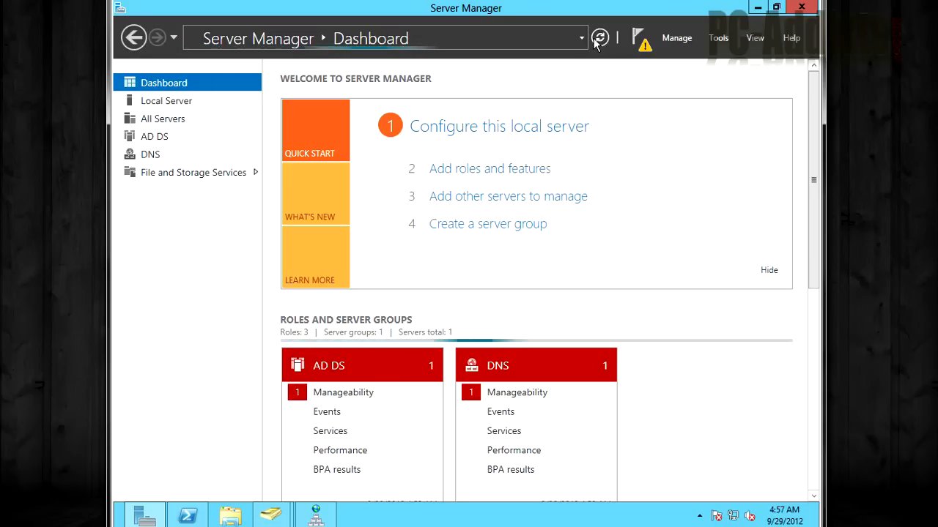
left_click(600, 38)
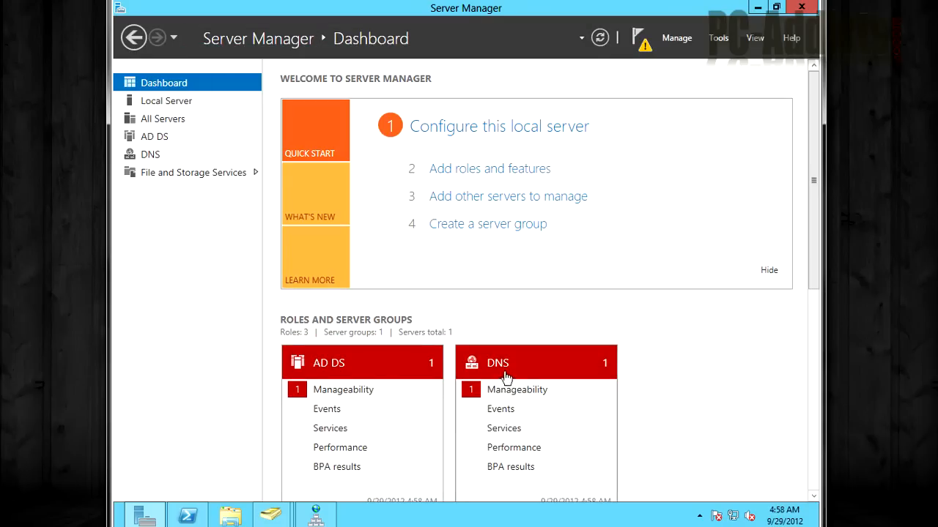
scroll("down", 3)
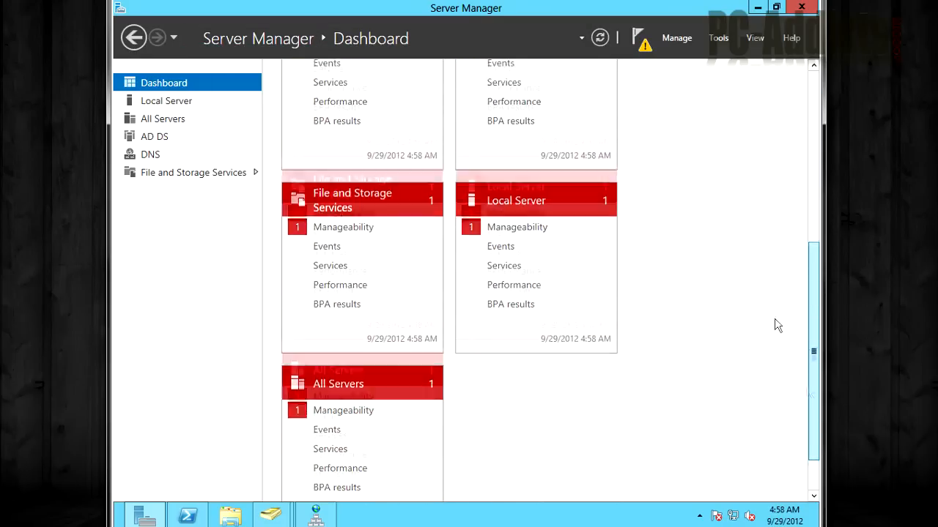
scroll("up", 3)
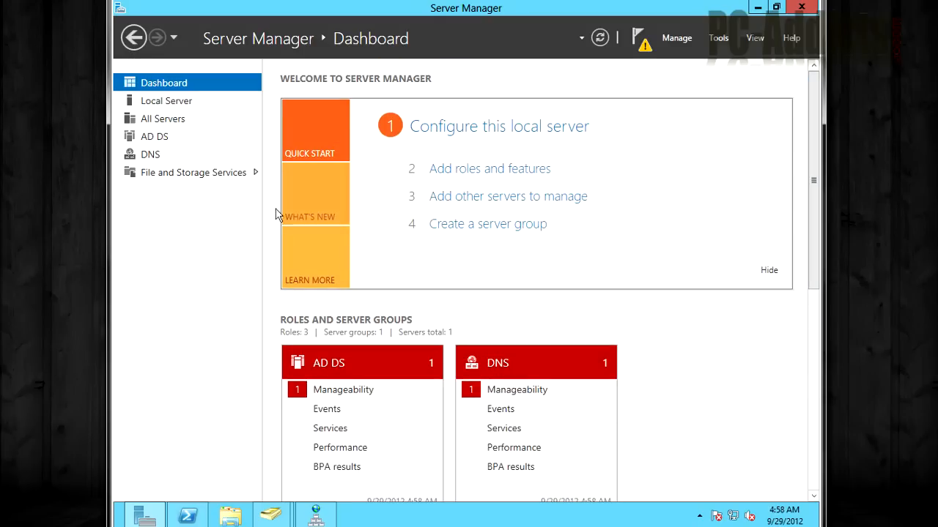
mouse_move(155, 123)
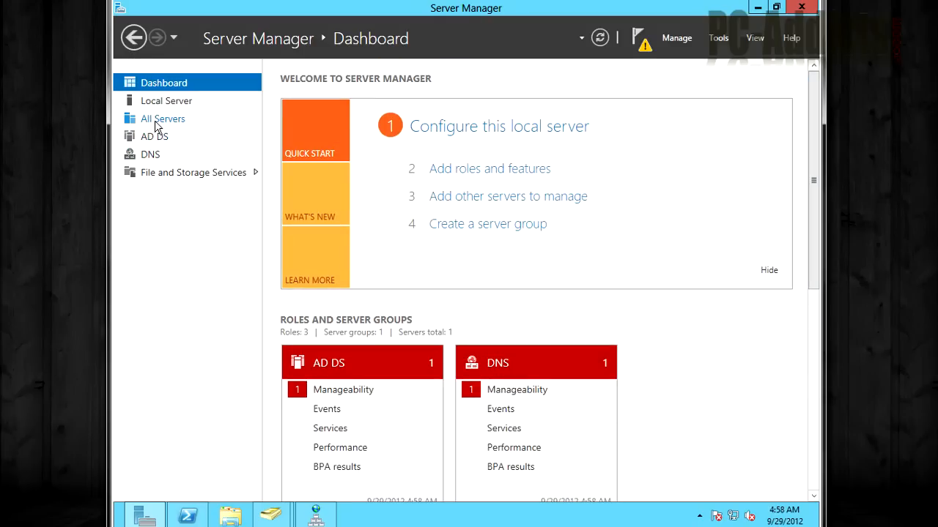
Run a BPA scan from the All Servers page, listing 12 warnings or errors out of 197
left_click(161, 118)
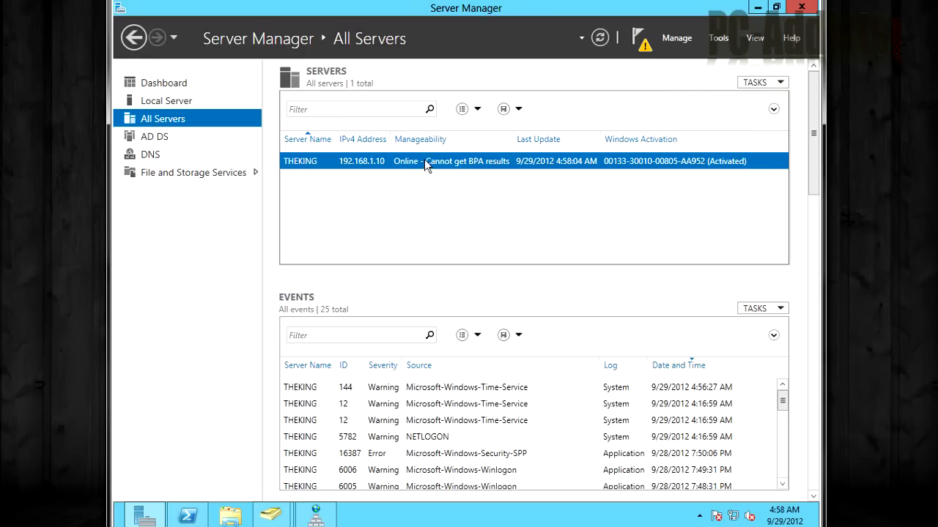
mouse_move(369, 215)
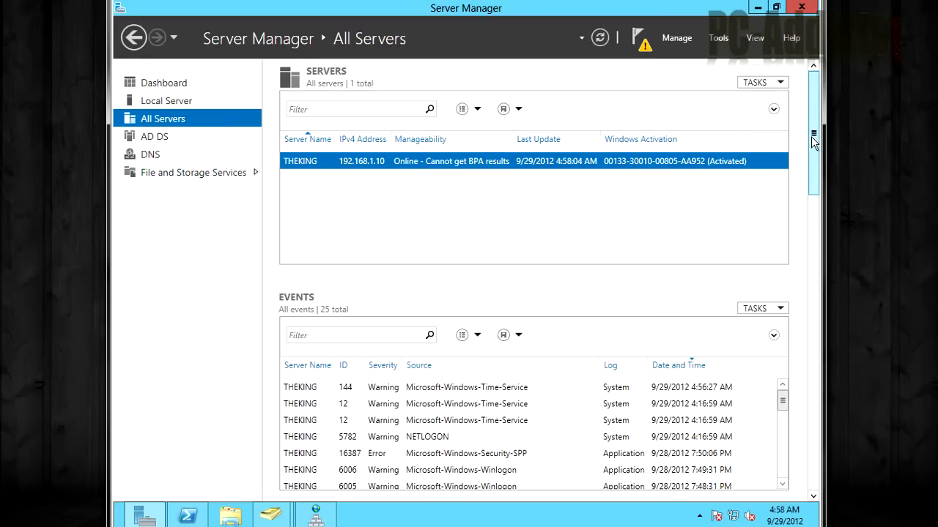
scroll("down", 3)
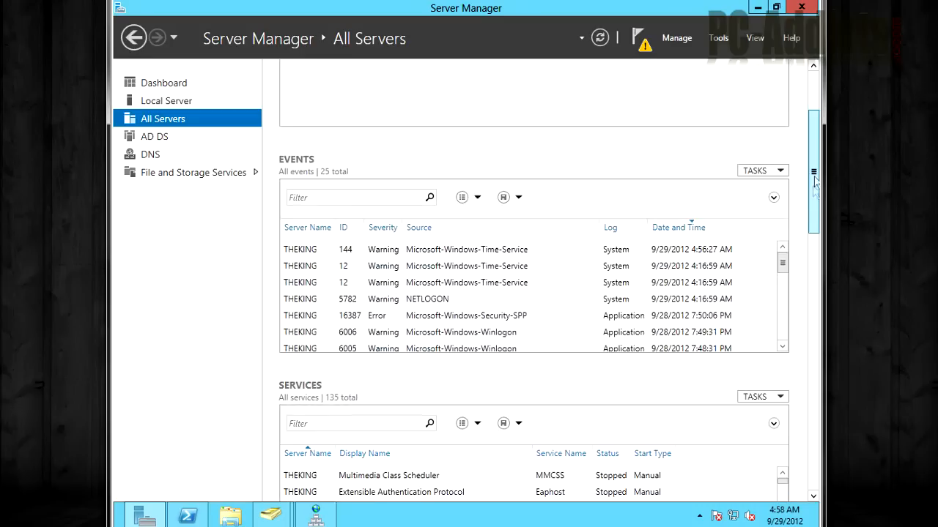
scroll("down", 3)
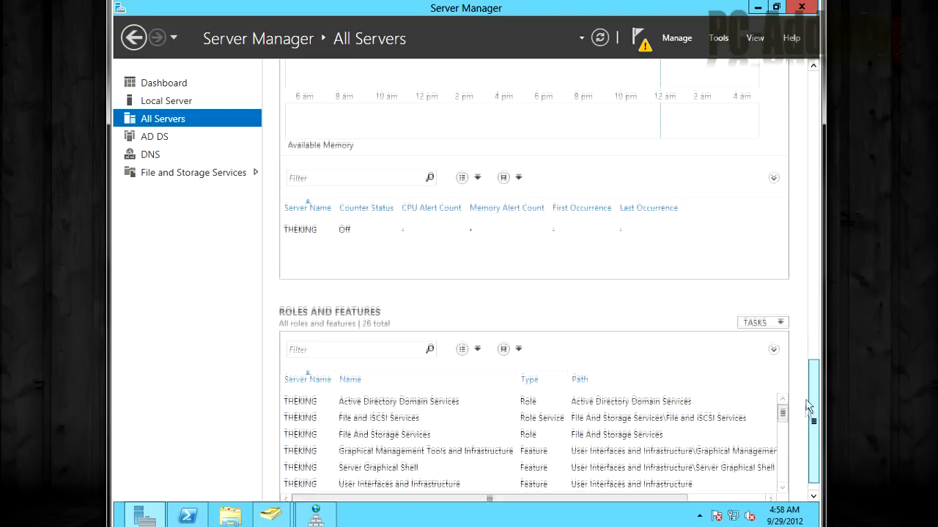
scroll("down", 3)
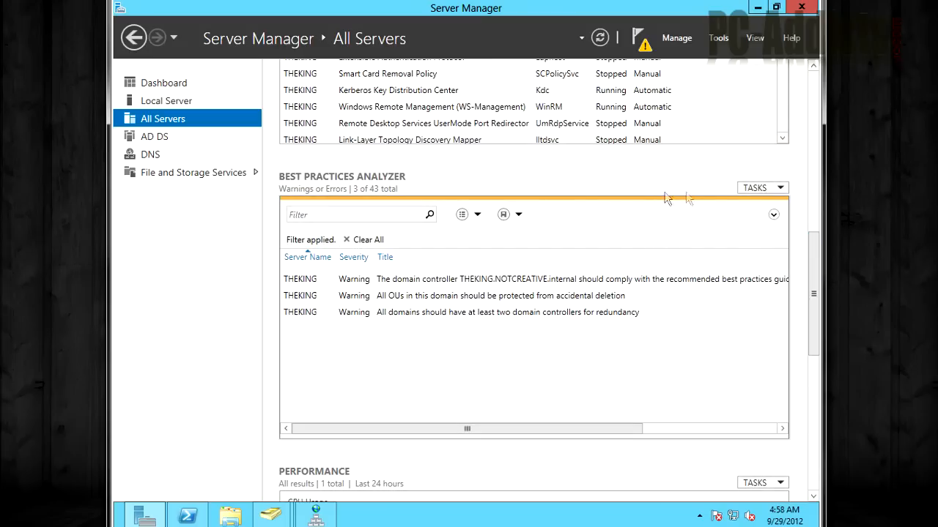
left_click(762, 188)
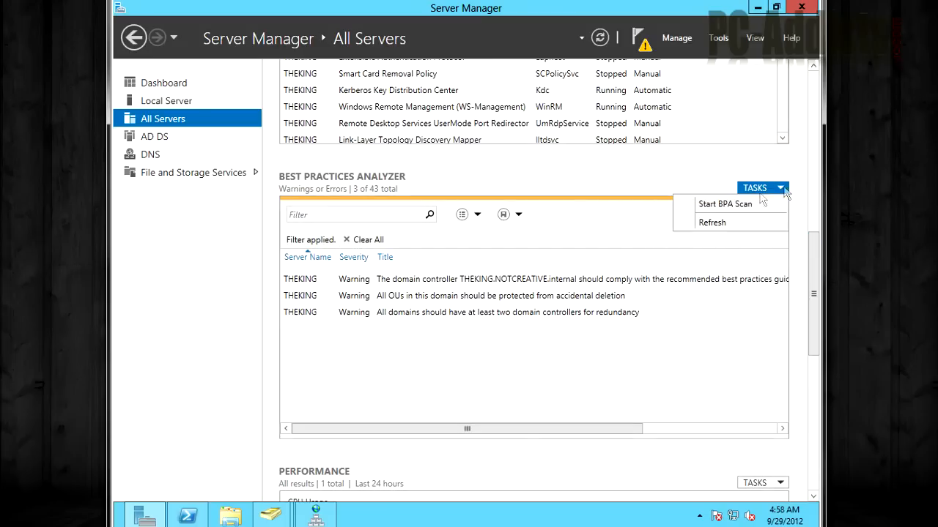
left_click(724, 202)
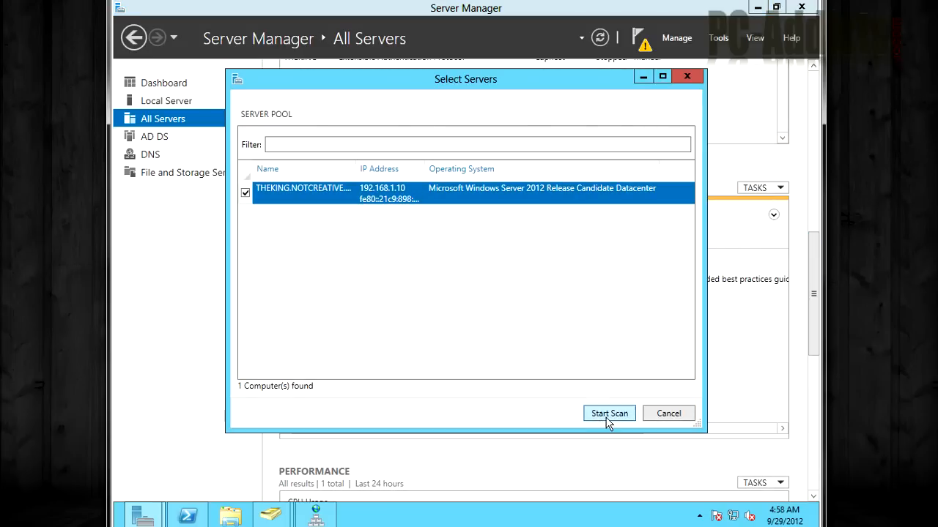
left_click(608, 413)
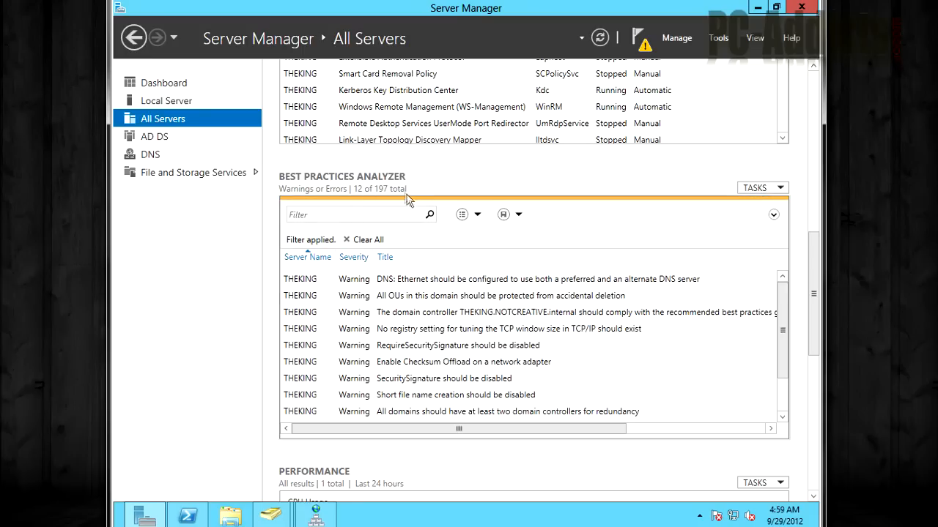
mouse_move(560, 218)
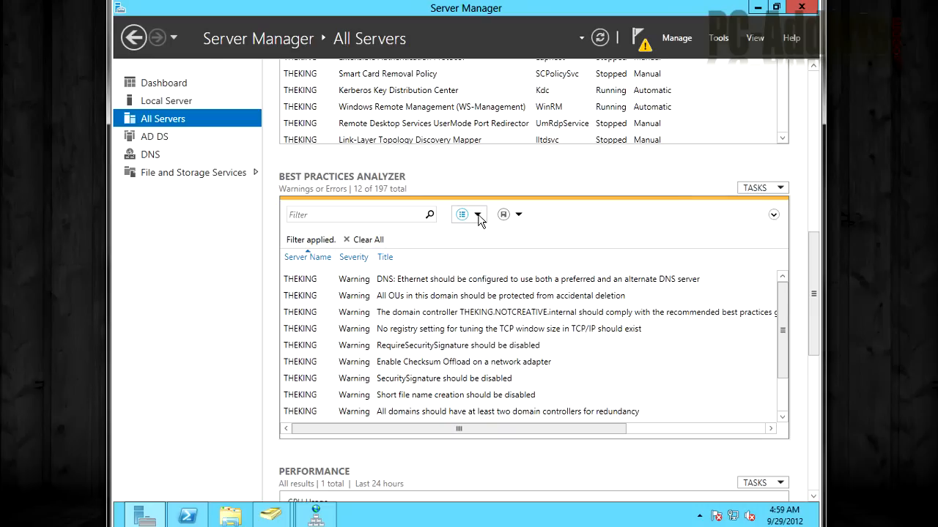
mouse_move(481, 229)
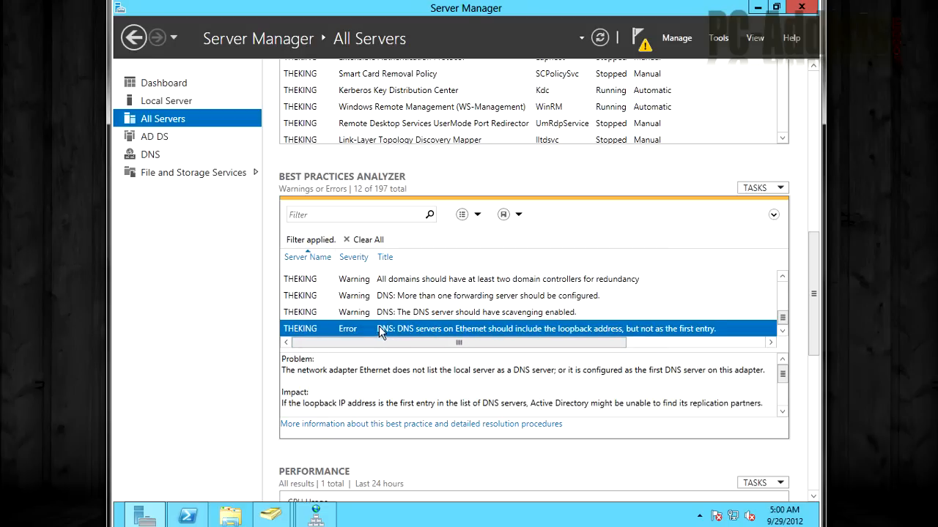
mouse_move(451, 332)
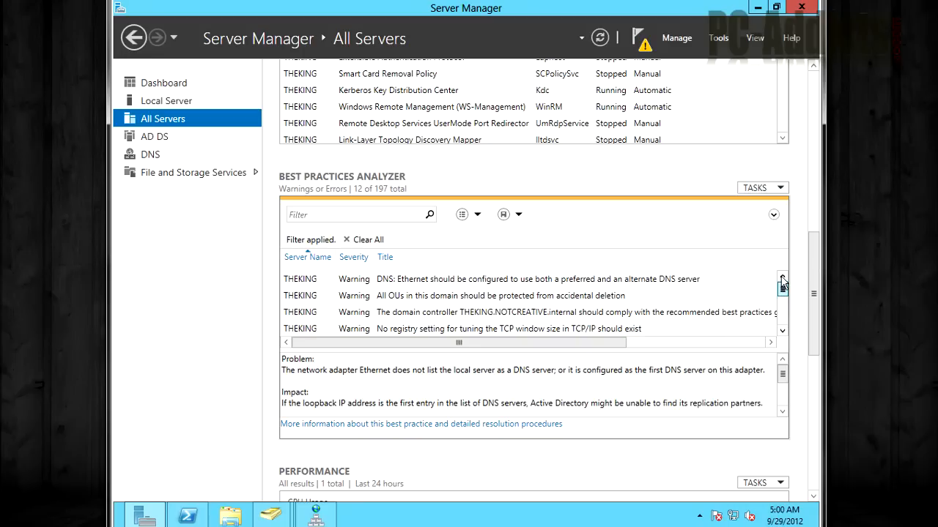
mouse_move(216, 303)
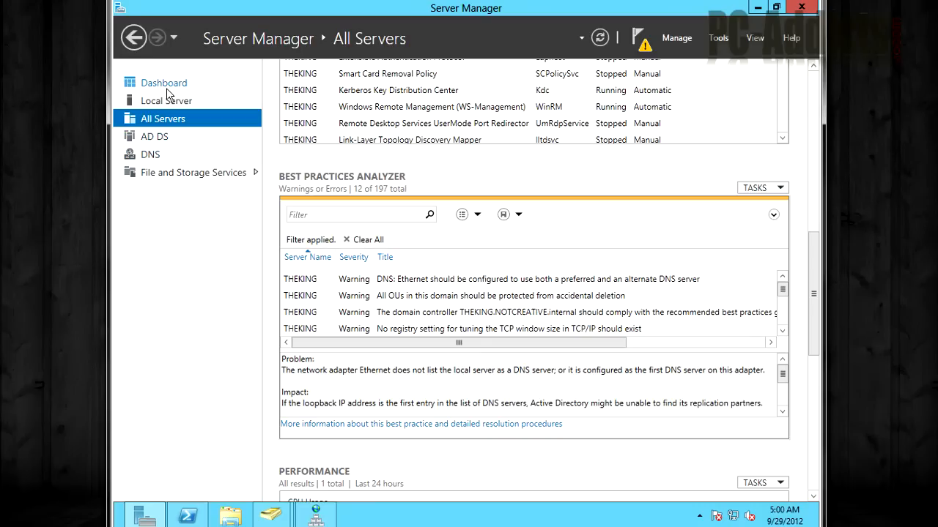
Confirm on the dashboard that AD DS is healthy while DNS still reports its loopback-address error
left_click(164, 82)
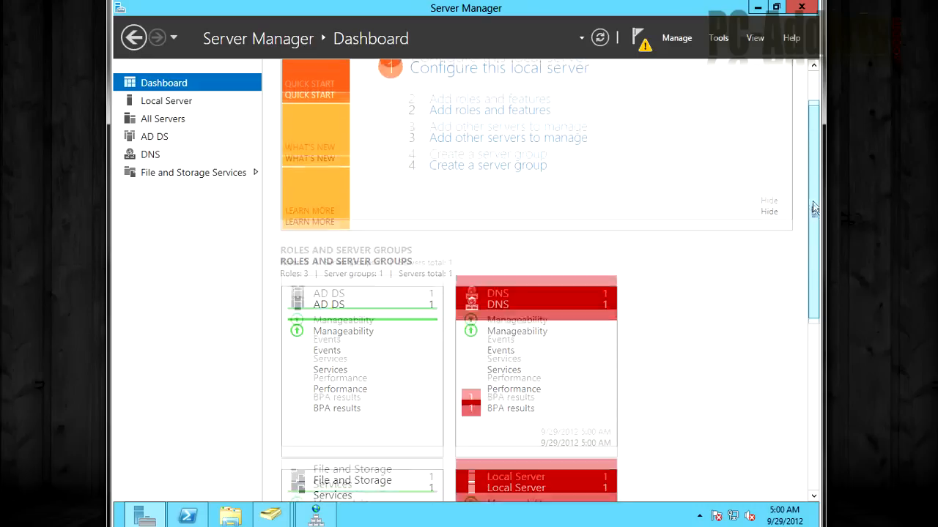
scroll("down", 3)
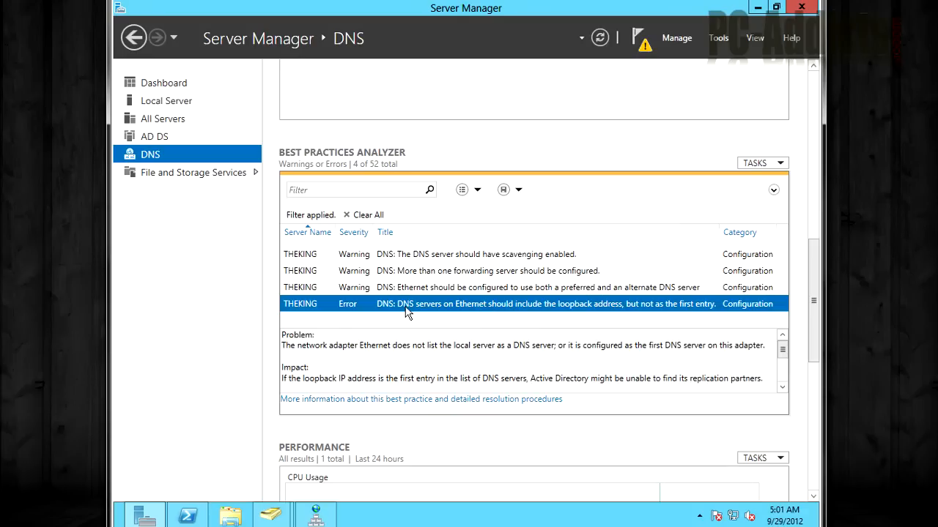
mouse_move(555, 313)
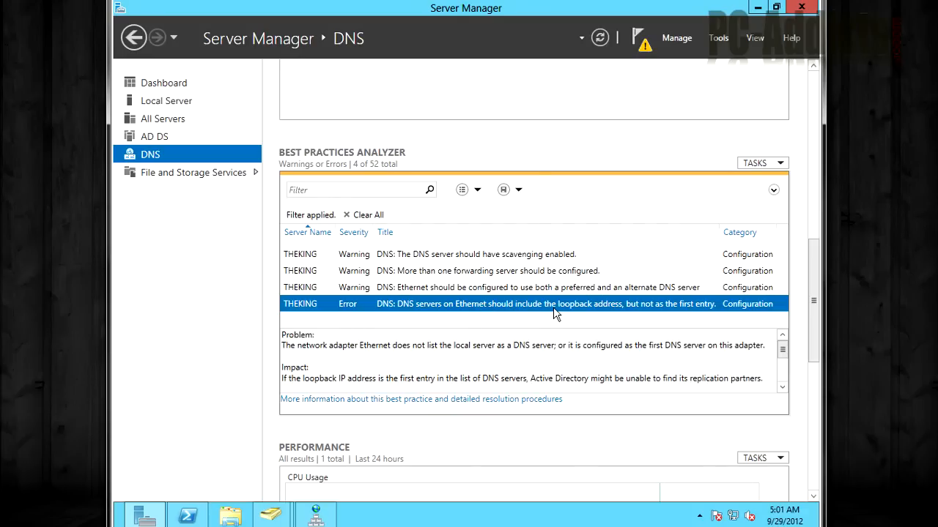
left_click(164, 82)
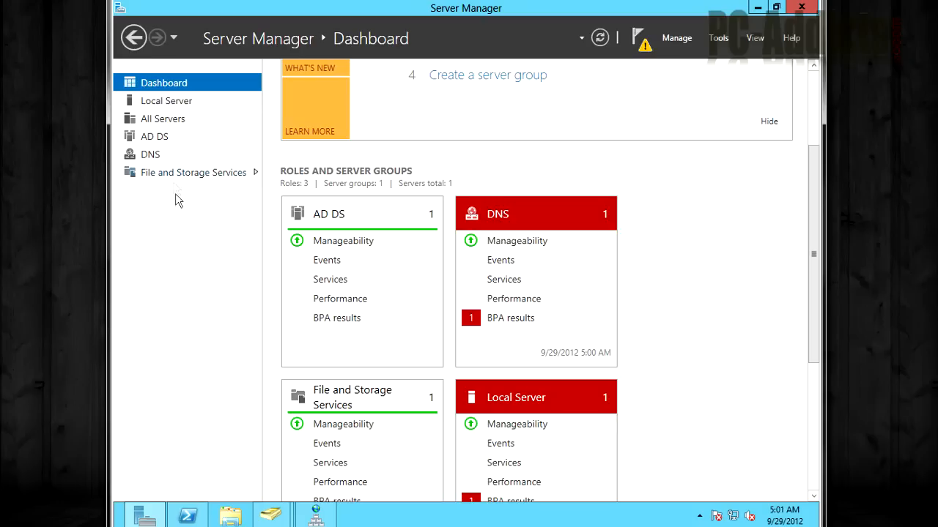
mouse_move(238, 214)
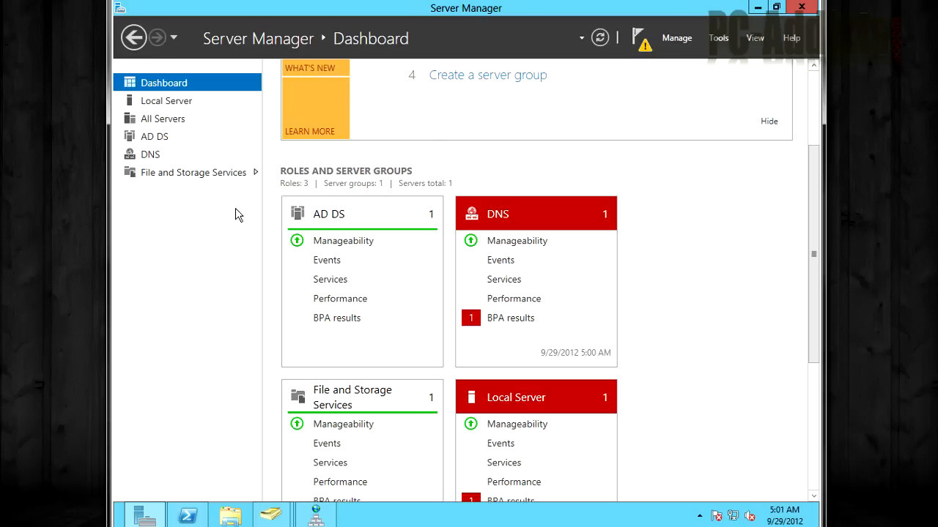
mouse_move(226, 216)
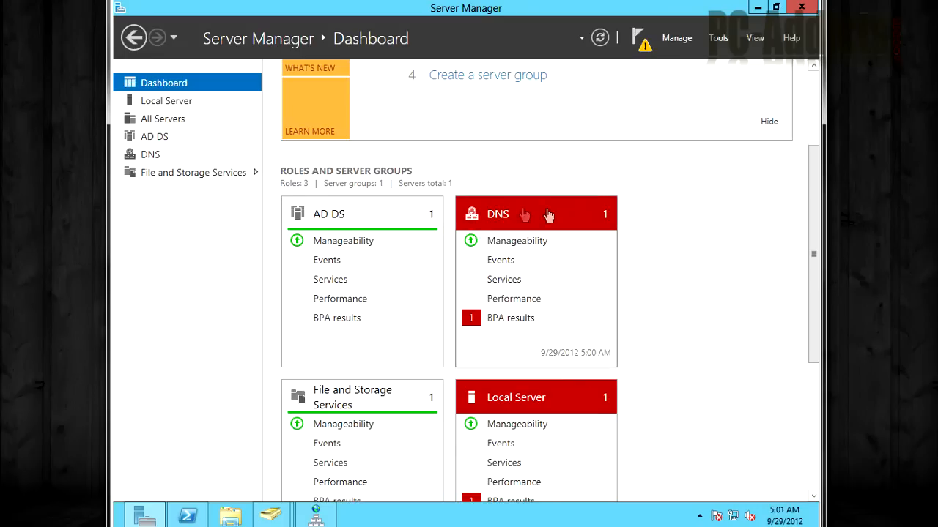
mouse_move(160, 160)
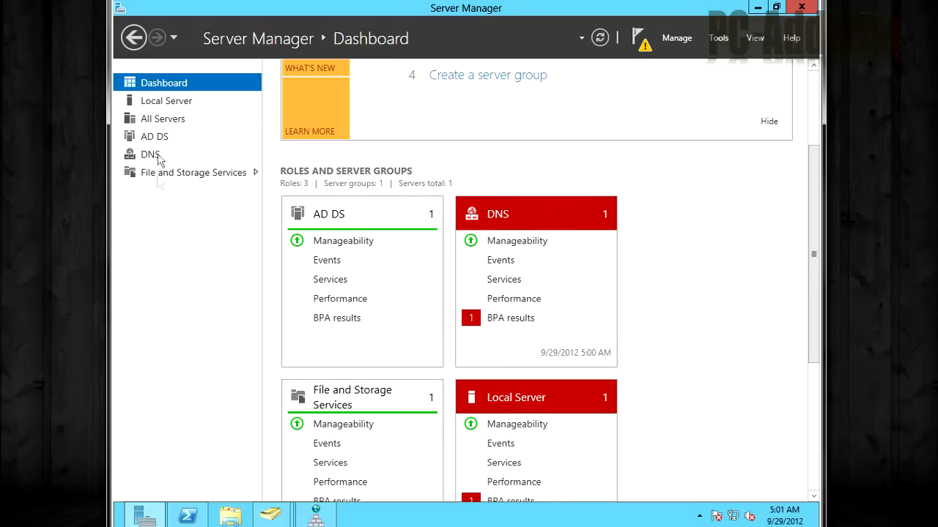
mouse_move(556, 73)
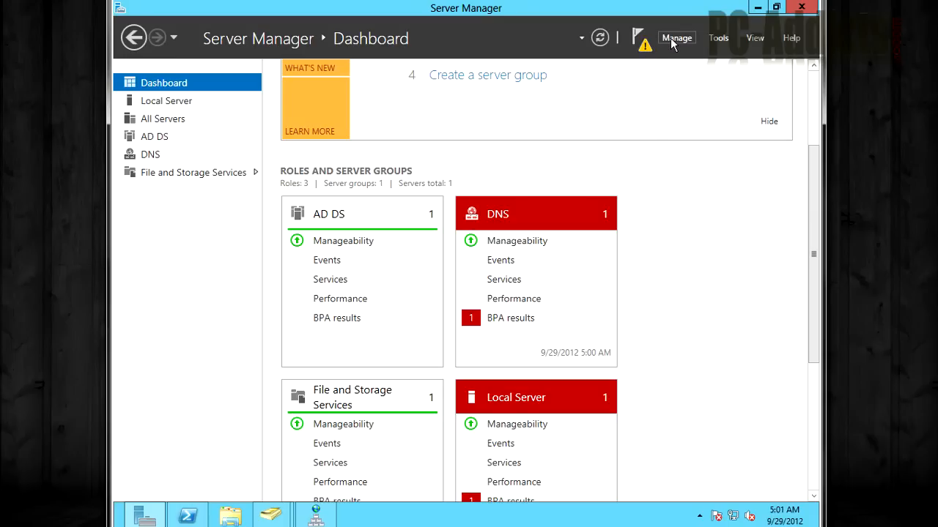
left_click(677, 38)
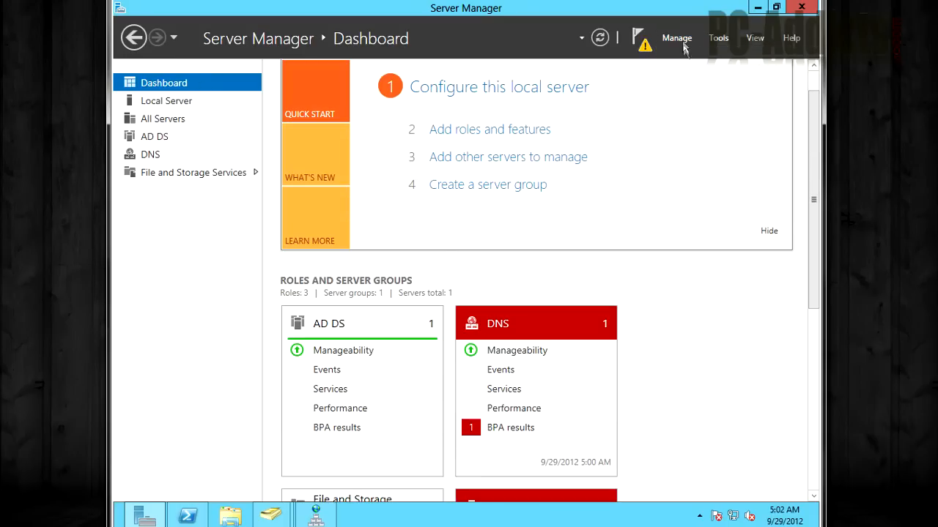
left_click(677, 38)
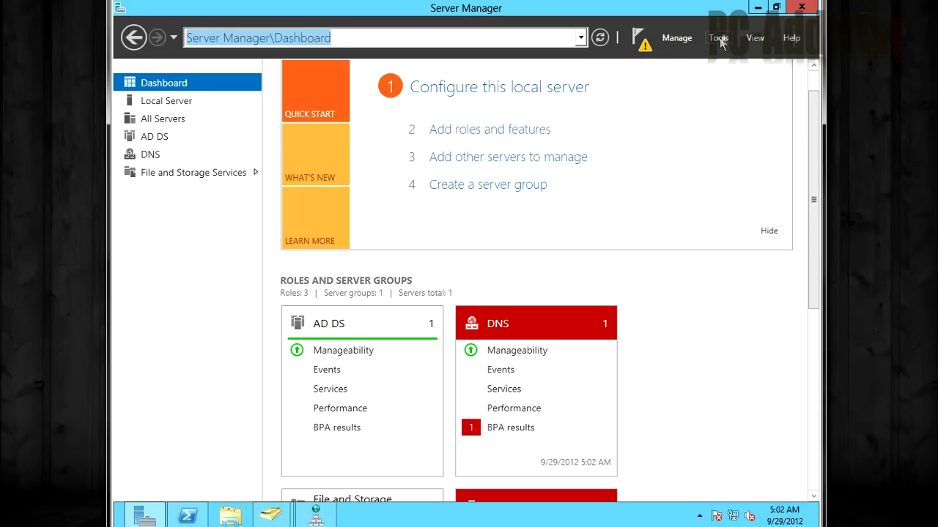
left_click(718, 39)
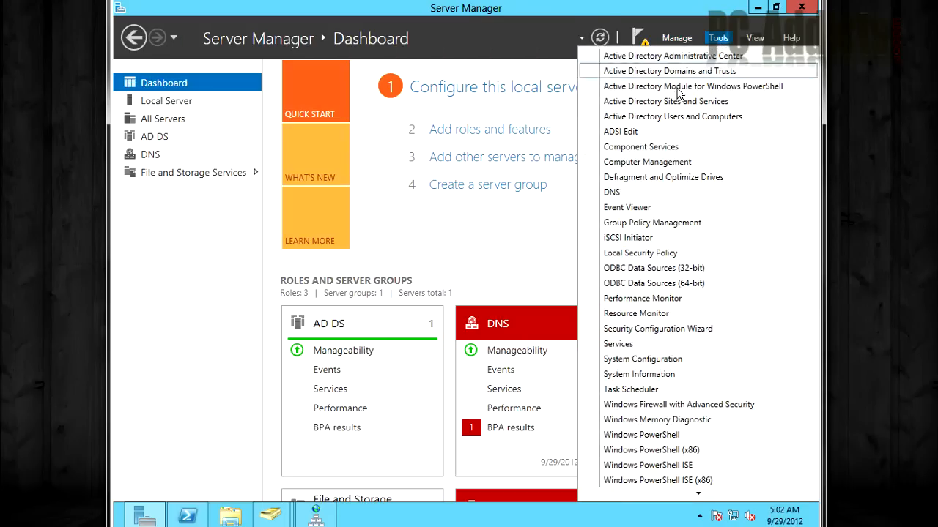
mouse_move(652, 101)
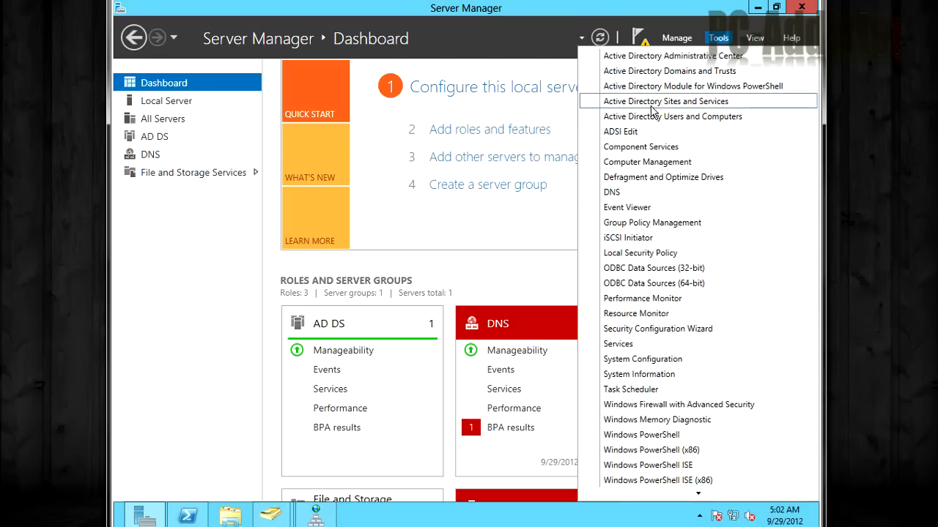
mouse_move(621, 131)
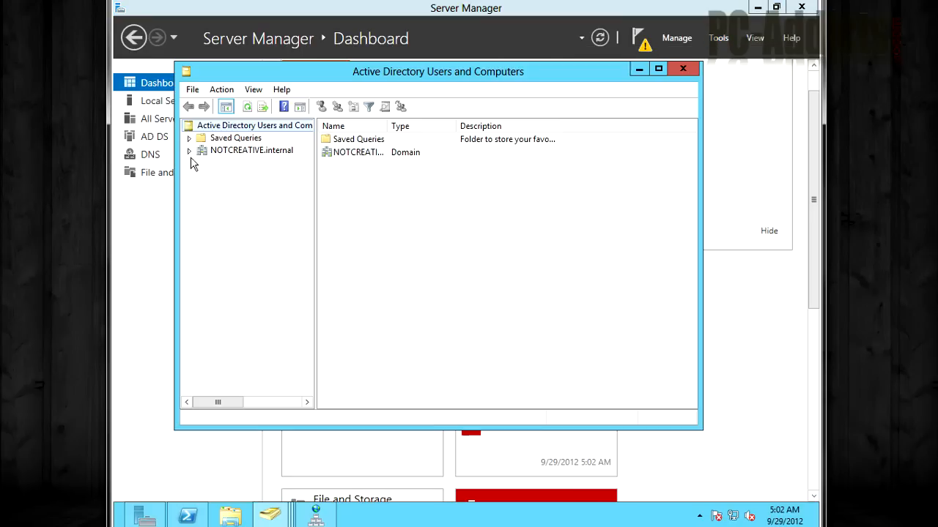
left_click(682, 69)
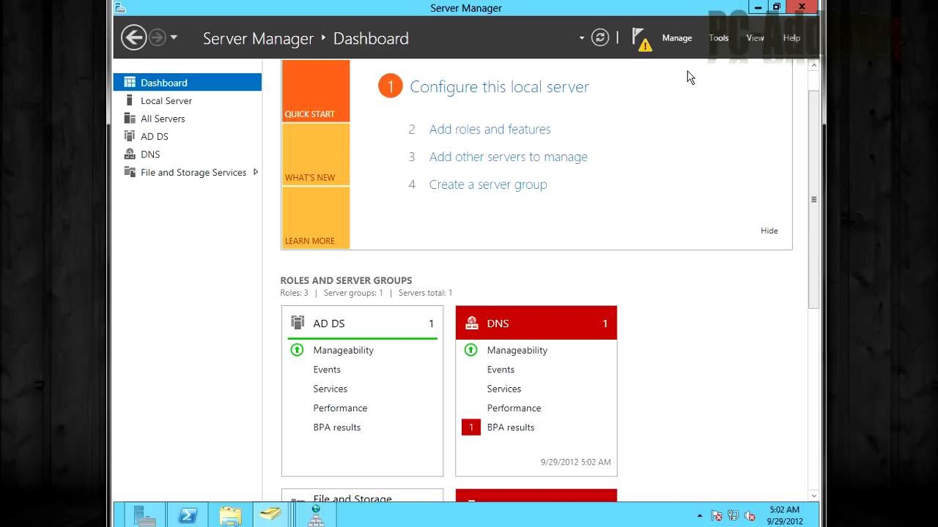
left_click(718, 38)
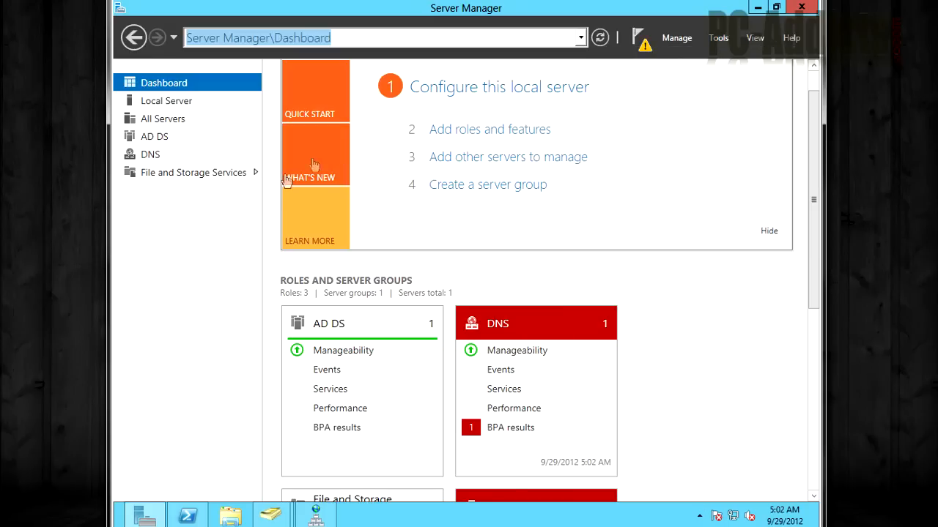
left_click(195, 173)
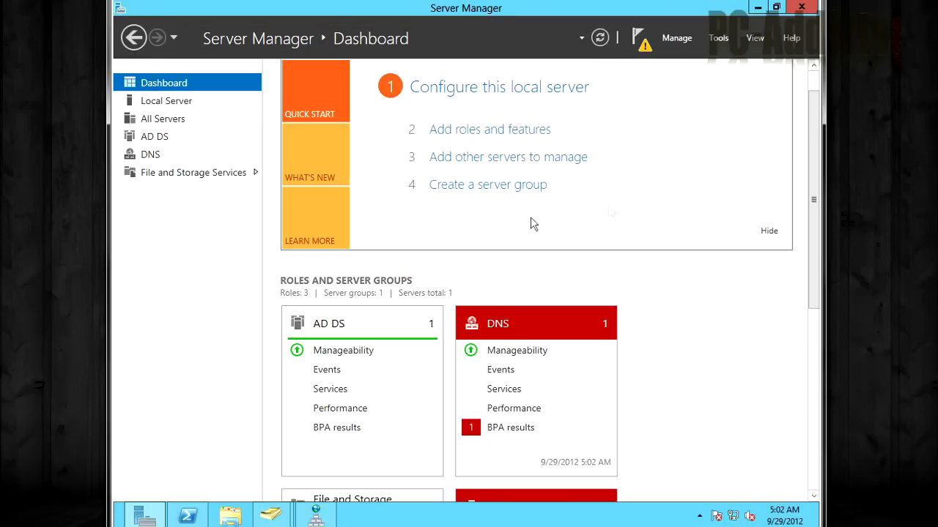
scroll("down", 3)
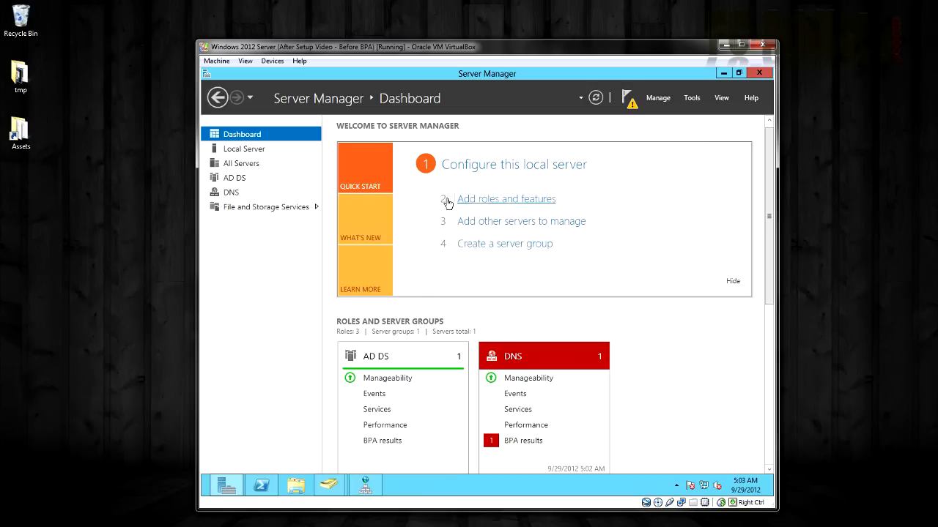
mouse_move(271, 264)
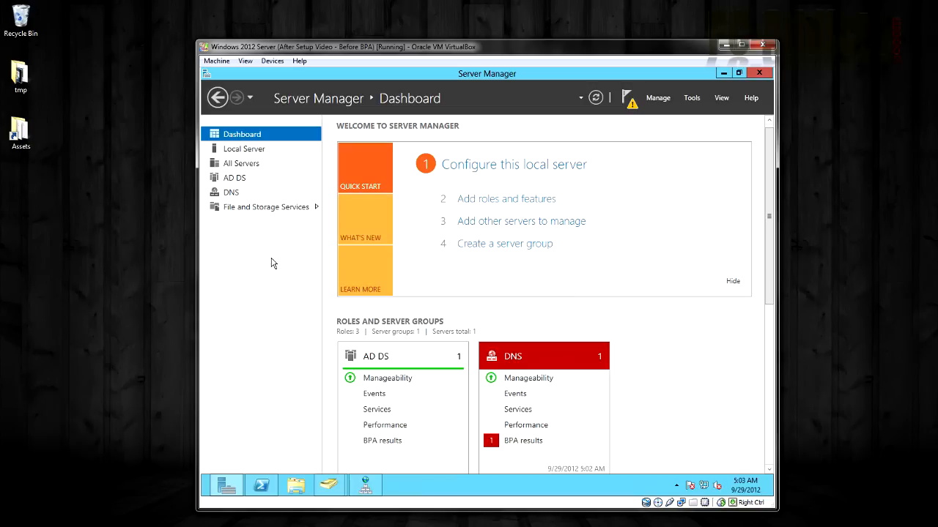
mouse_move(495, 301)
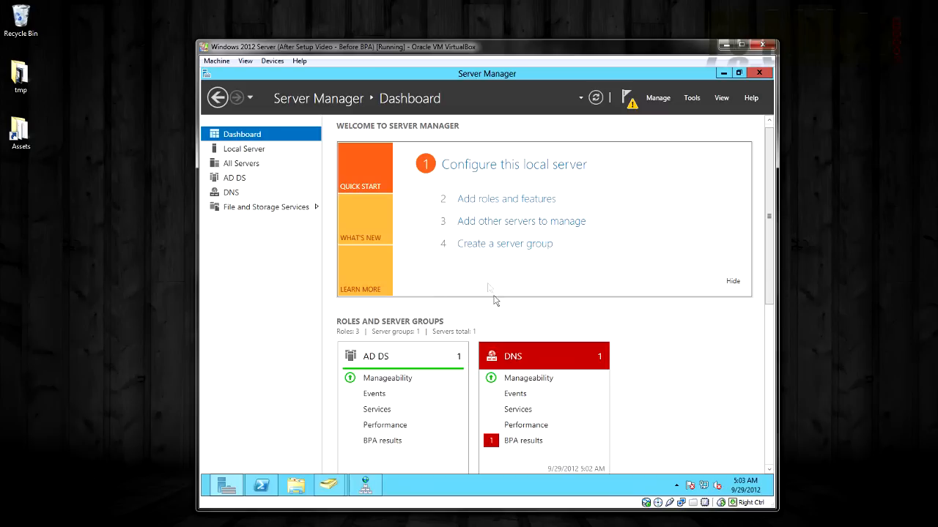
mouse_move(707, 242)
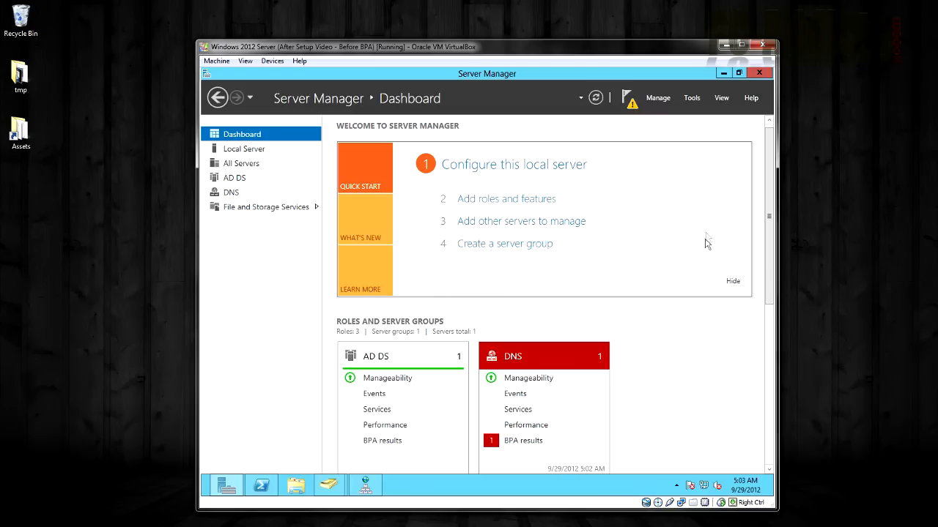
mouse_move(577, 132)
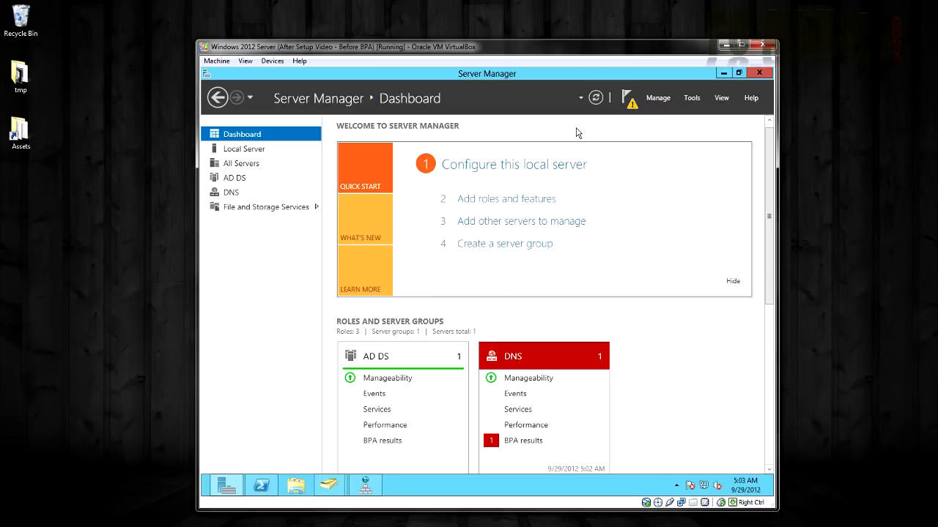